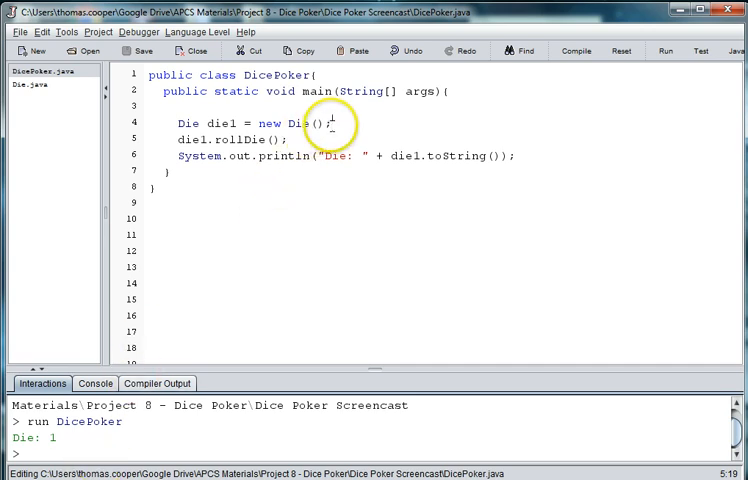
# Below the println, add new Die() declarations and rollDie() calls for die1 through die5.
pyautogui.tripleClick(230, 138)
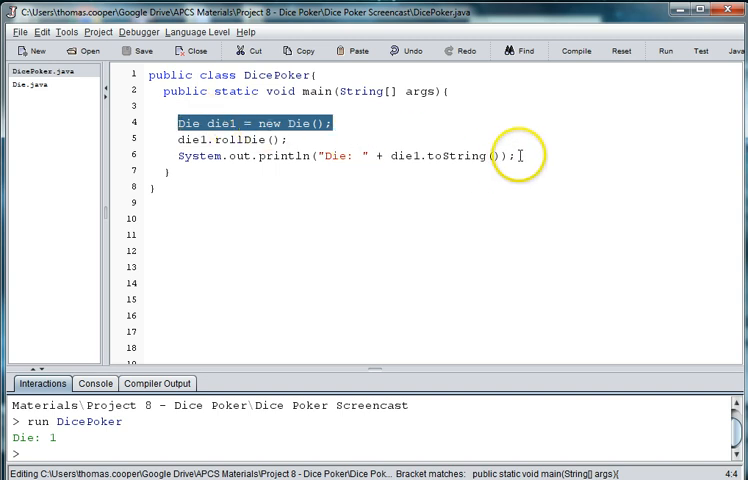
pyautogui.write('Die die1 = new Die();')
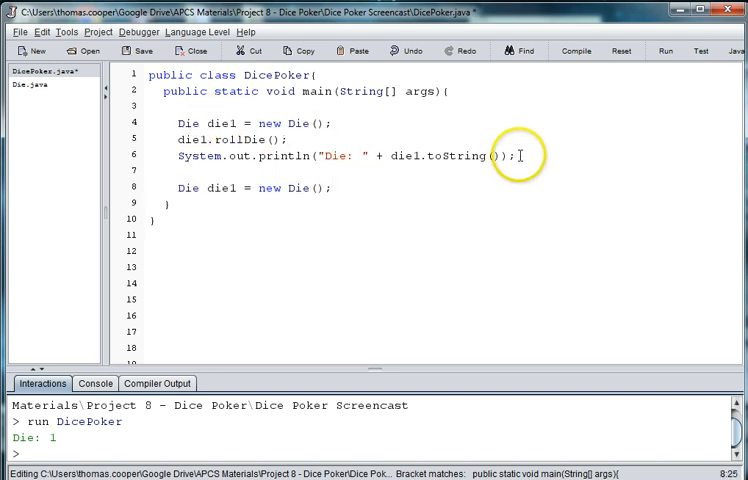
pyautogui.write('Die die1 = new Die();')
pyautogui.write('die2.rollDie();')
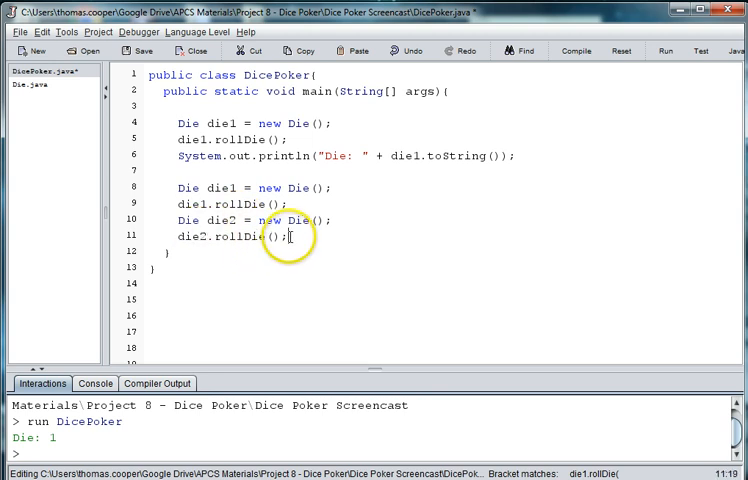
pyautogui.write('Die die1 = new Die();')
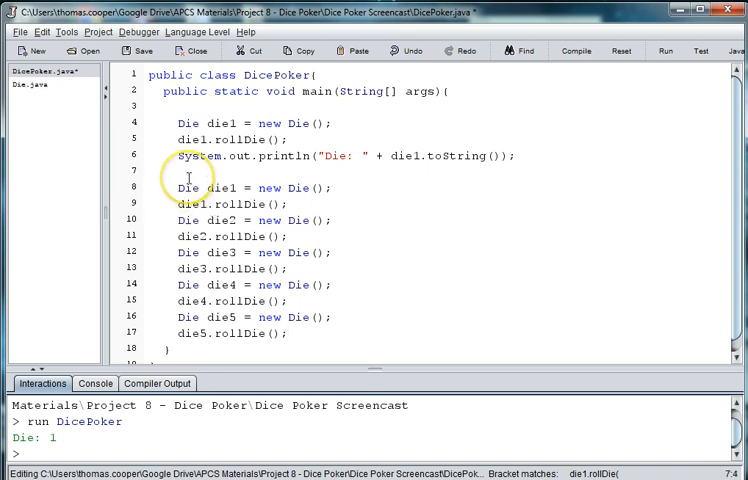
# Enclose the die1–die5 lines in a /* not the best way ... */ block comment.
pyautogui.write('/* not')
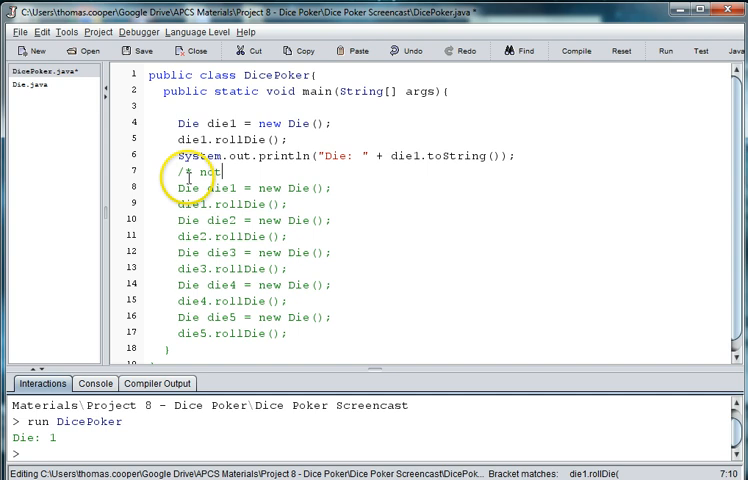
pyautogui.write('the best way')
pyautogui.write('*/')
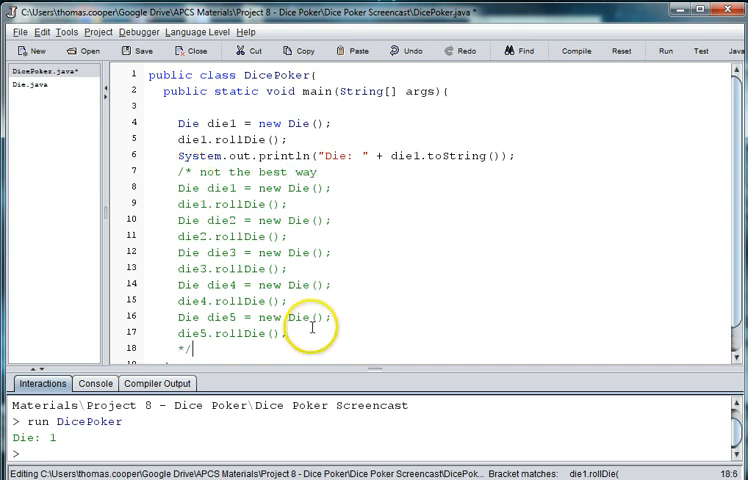
pyautogui.moveTo(740, 305)
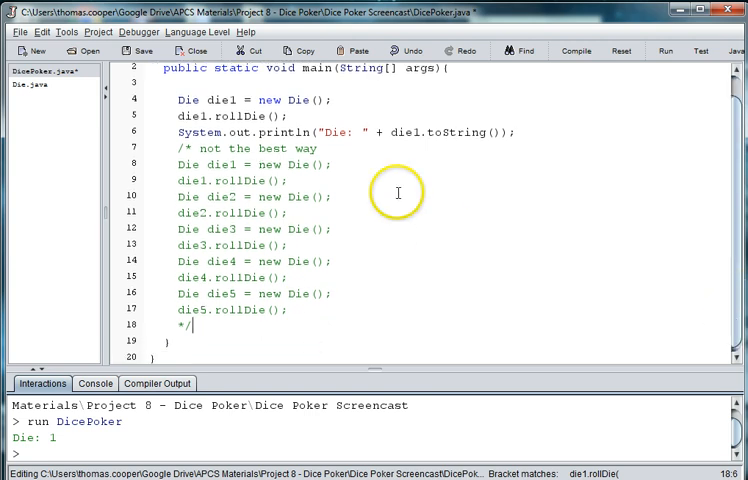
pyautogui.moveTo(62, 147)
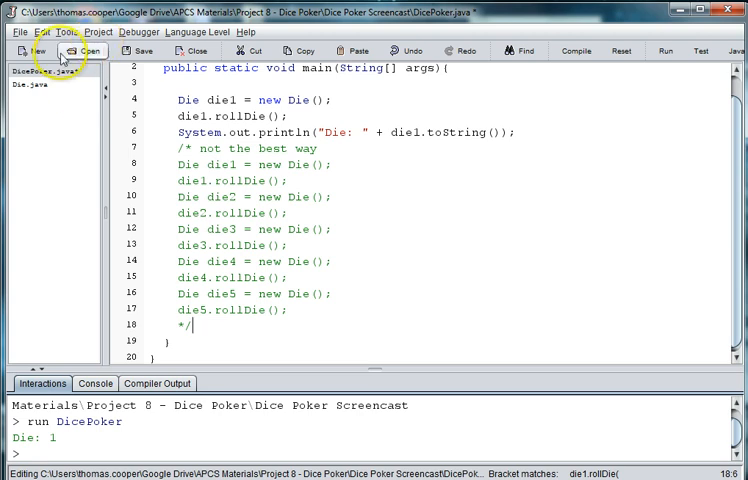
# Create a new document declaring public class DiceHand extends Die with its braces.
pyautogui.click(34, 50)
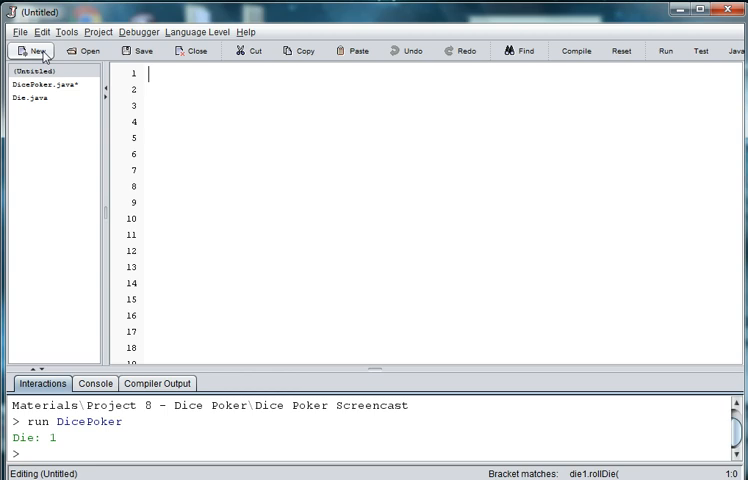
pyautogui.write('public cla')
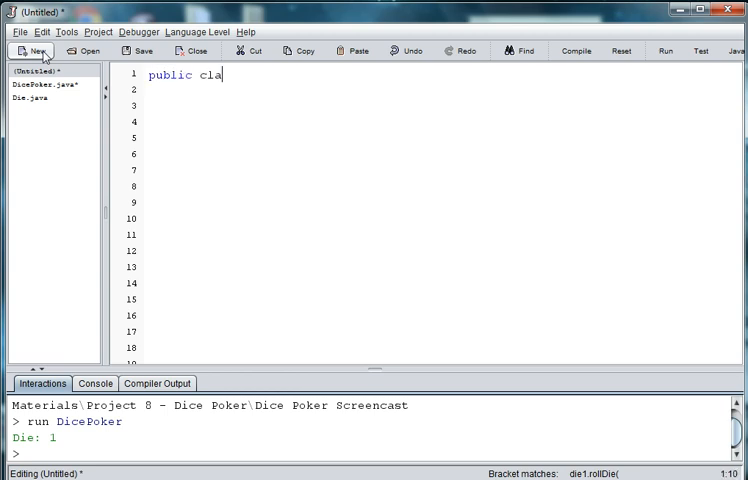
pyautogui.write('ss DiceHand')
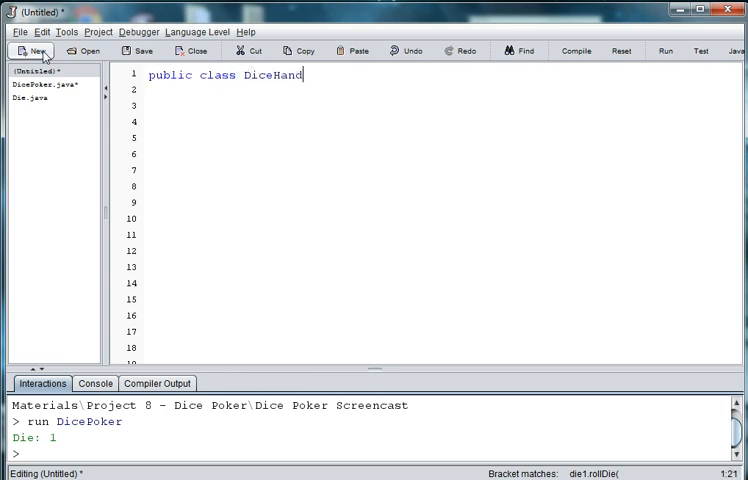
pyautogui.write('extends Di')
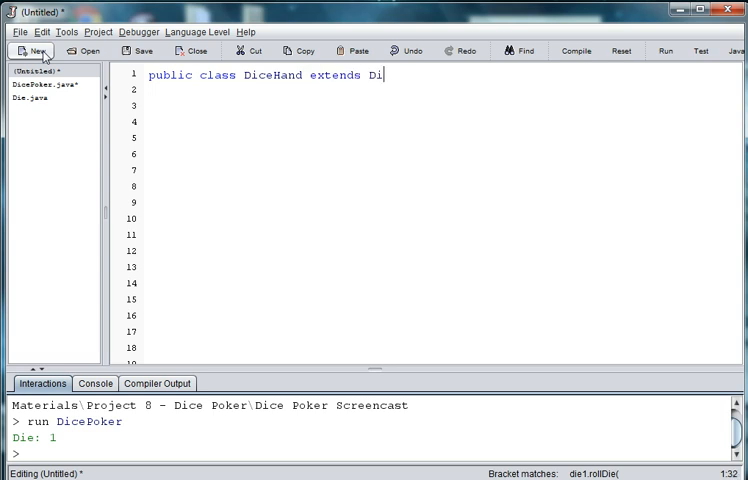
pyautogui.write('e')
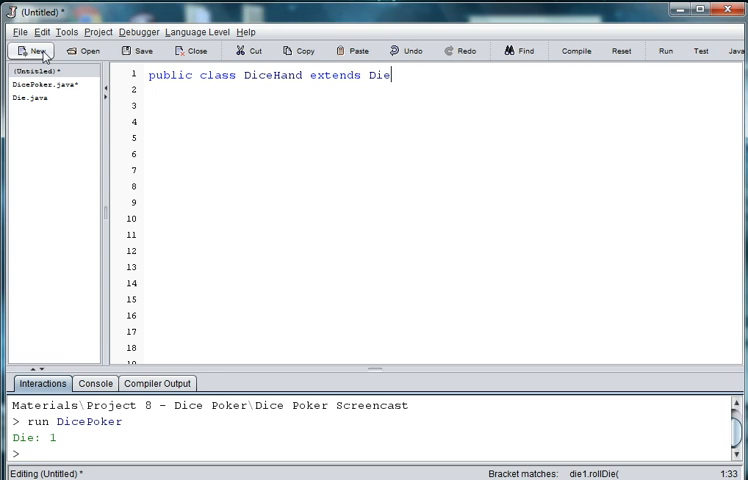
pyautogui.write('{')
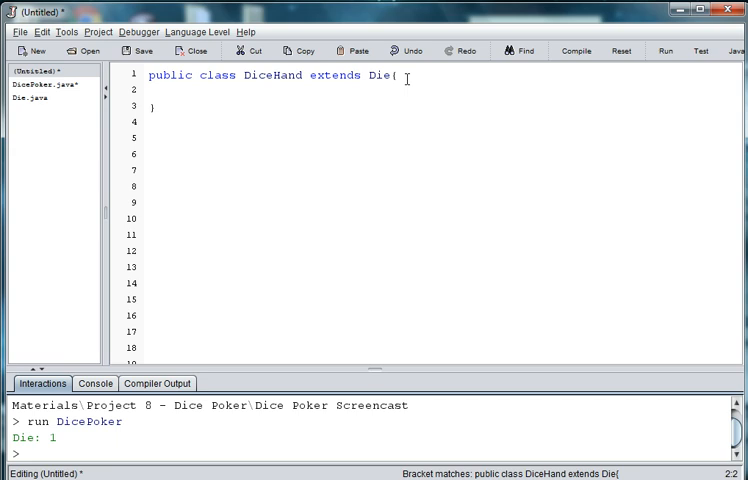
# Add //fields, //constructors, //assessor, mutators and //methods comments inside DiceHand.
pyautogui.write('//')
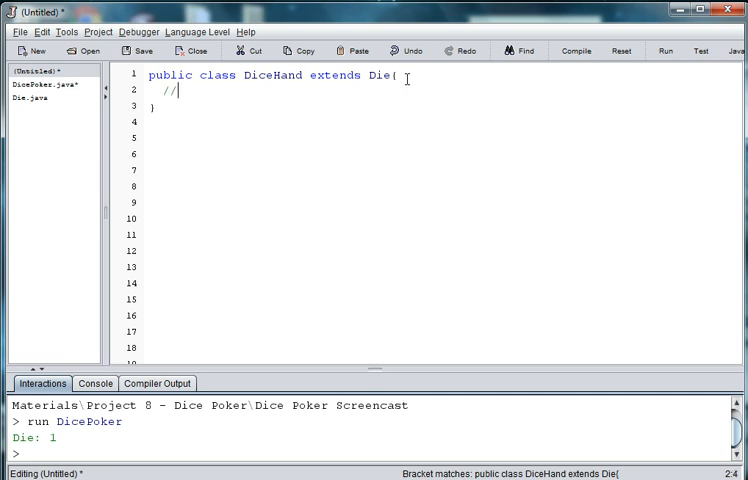
pyautogui.write('f')
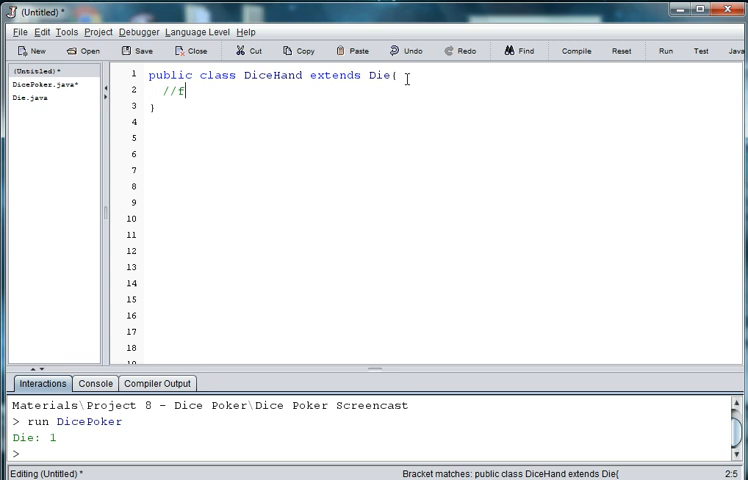
pyautogui.write('ields')
pyautogui.click(442, 138)
pyautogui.write('//constr')
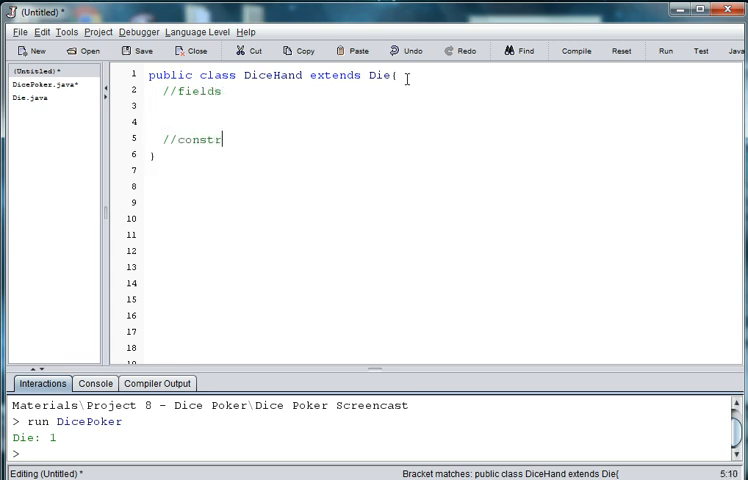
pyautogui.write('uctors')
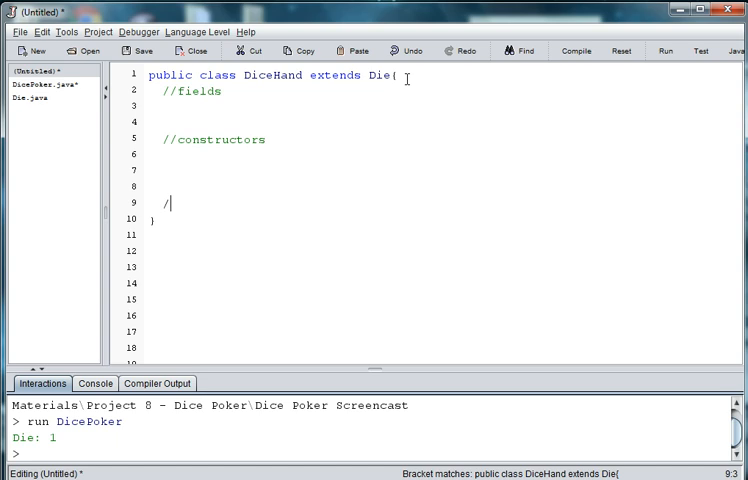
pyautogui.write('/assessor, mutators')
pyautogui.write('//m')
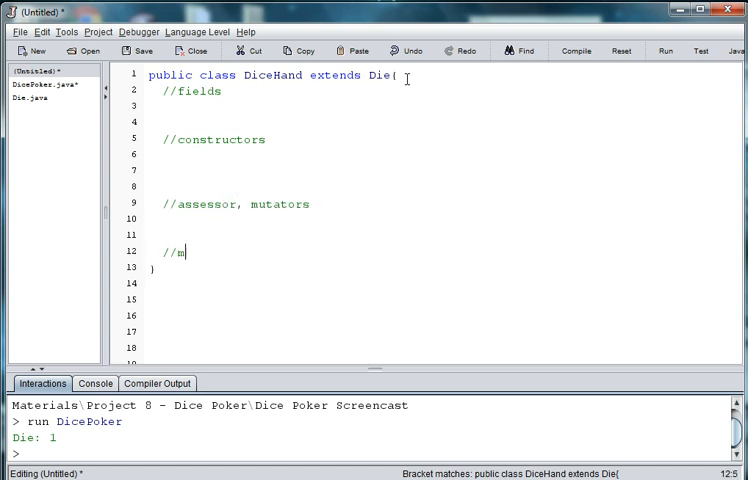
pyautogui.write('ethods')
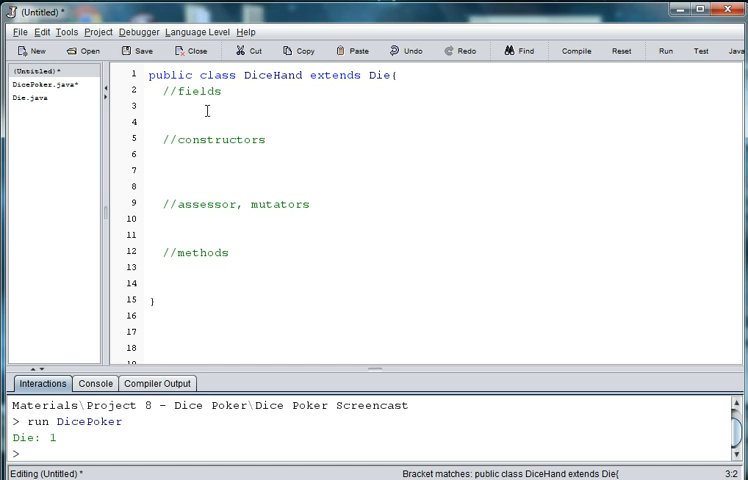
# Start typing a 'private int' field, then erase it with Backspace.
pyautogui.write('pri')
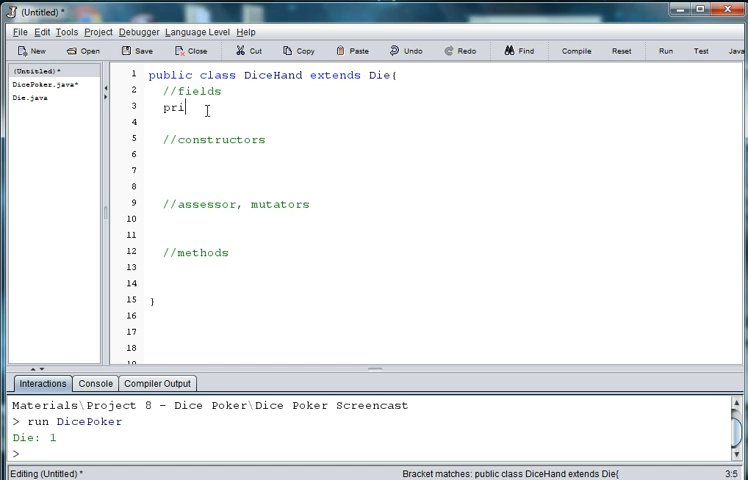
pyautogui.write('vate')
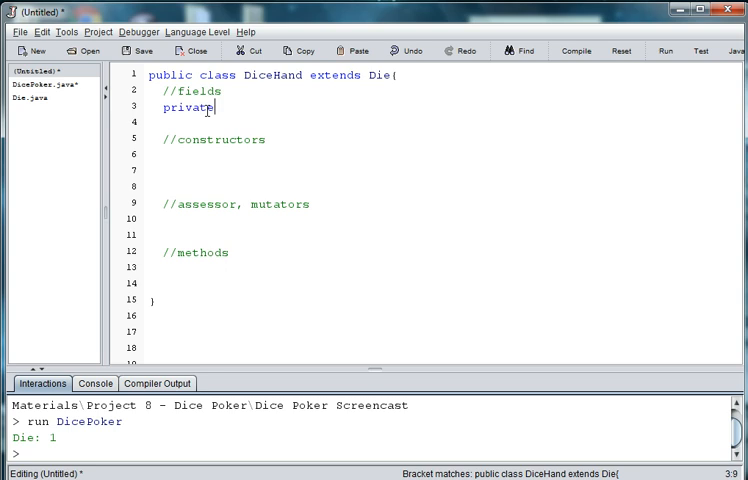
pyautogui.write('int')
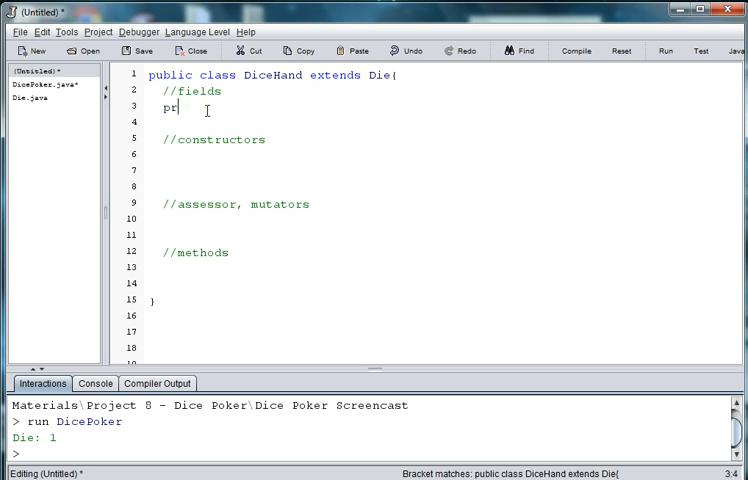
pyautogui.press('BackSpace')
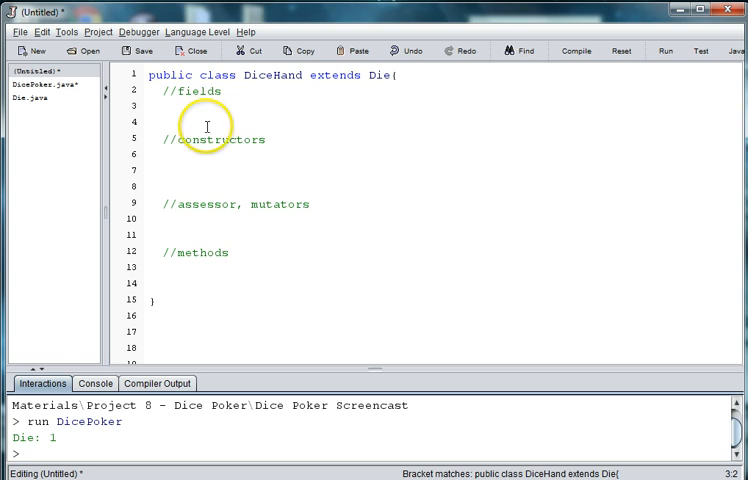
# Write a public DiceHand() constructor whose body calls rollDiceHand();.
pyautogui.write('publlc')
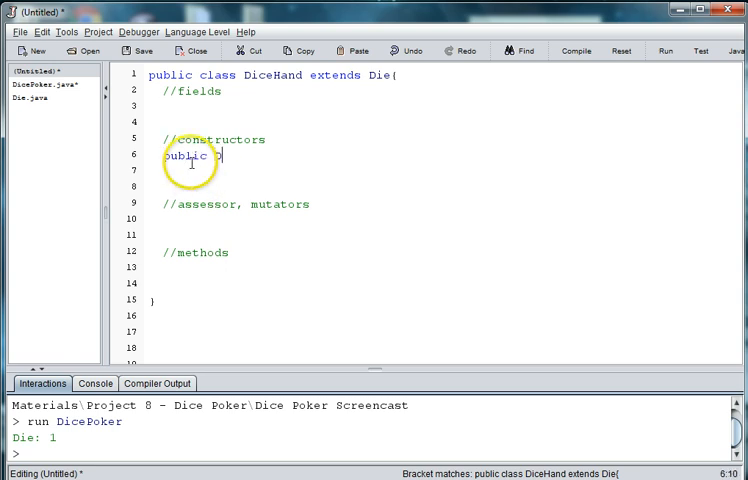
pyautogui.write('DiceHand(){')
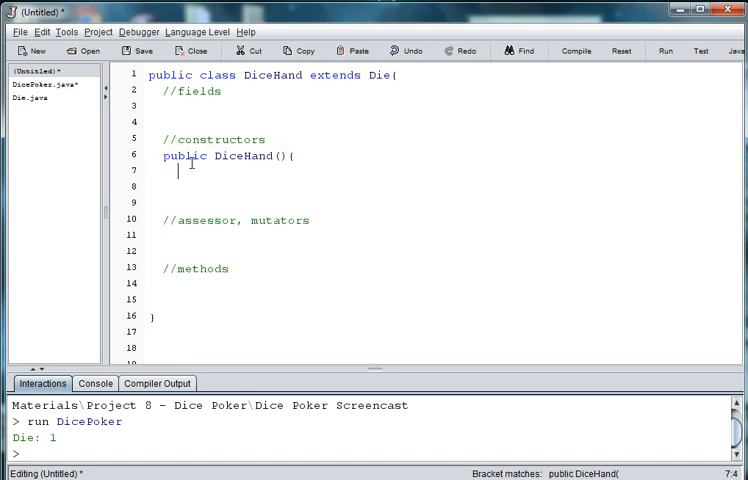
pyautogui.write('r')
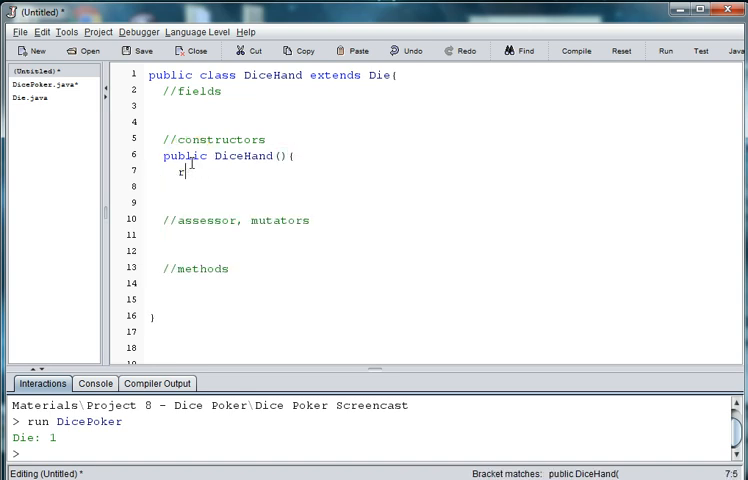
pyautogui.write('ollDiceHa')
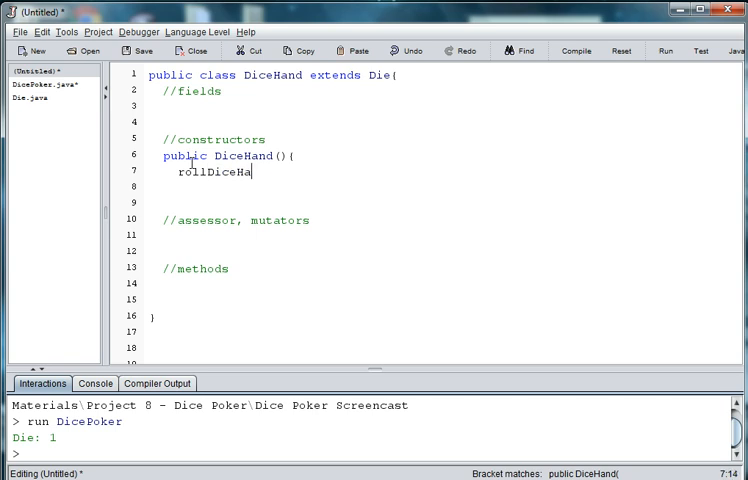
pyautogui.write('nd();')
pyautogui.click(442, 186)
pyautogui.write('}')
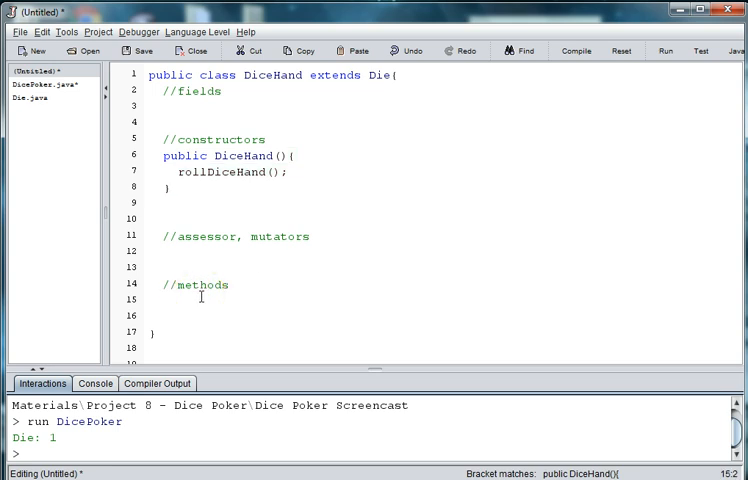
# Add an empty public void rollDiceHand() method with braces under //methods.
pyautogui.write('pubils')
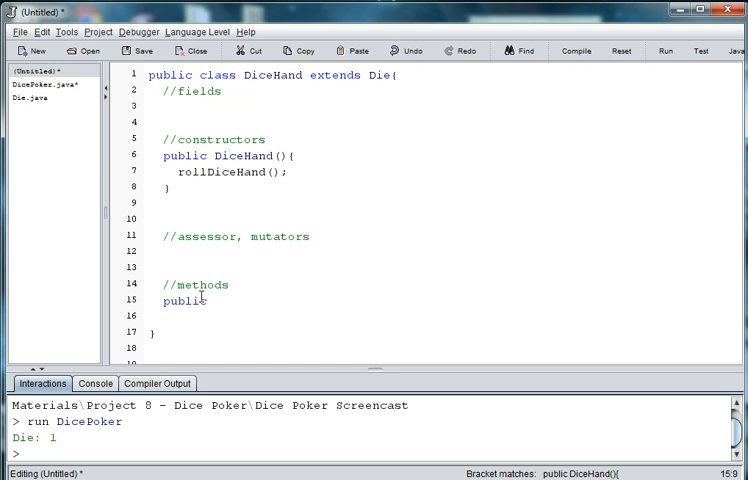
pyautogui.write('void roll')
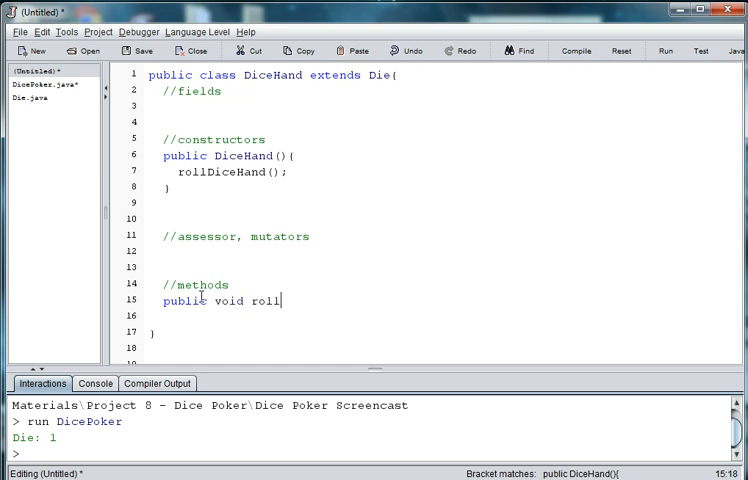
pyautogui.write('DiceHand()')
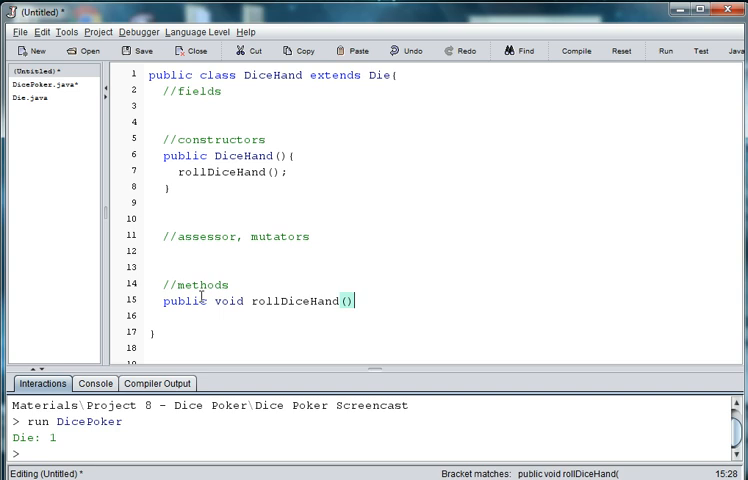
pyautogui.write('{')
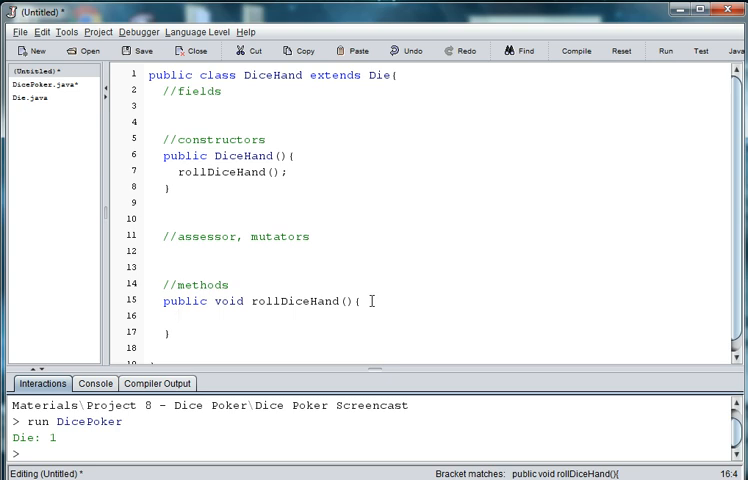
pyautogui.moveTo(366, 238)
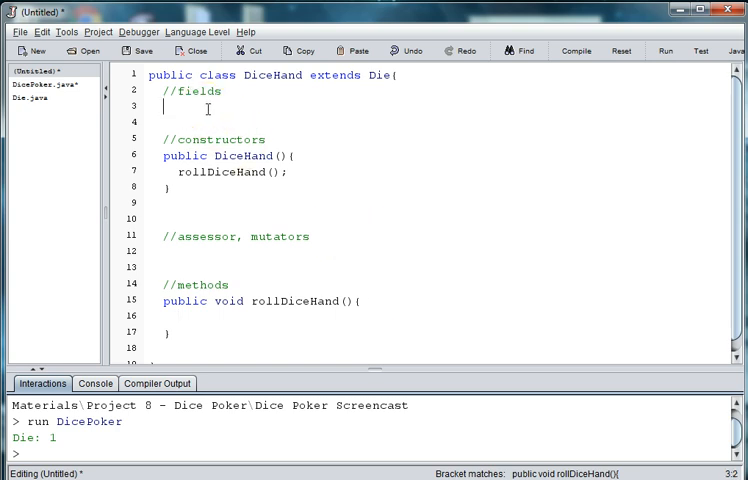
# Declare private int[] diceHand = new int[5]; under the //fields comment.
pyautogui.write('priva')
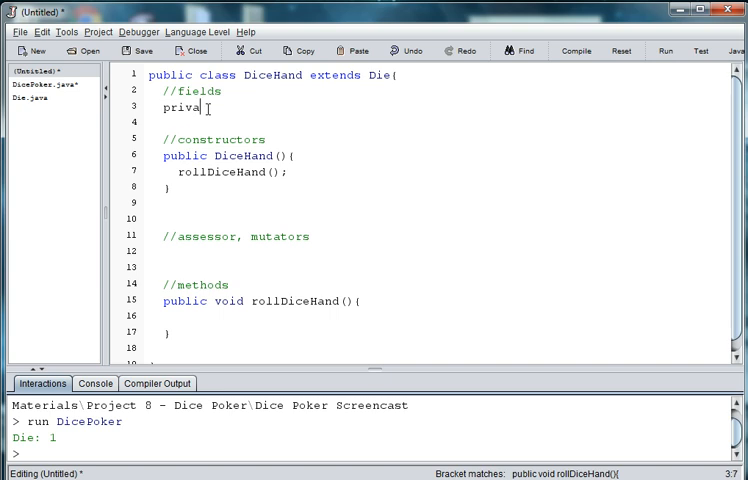
pyautogui.write('te int[]')
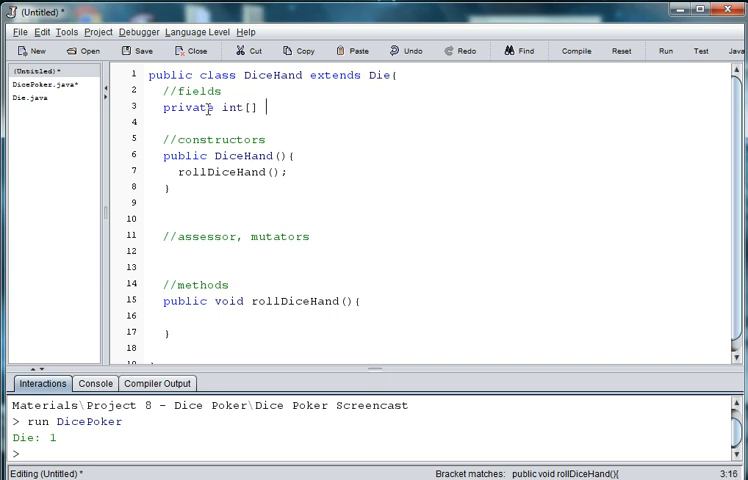
pyautogui.write('dice')
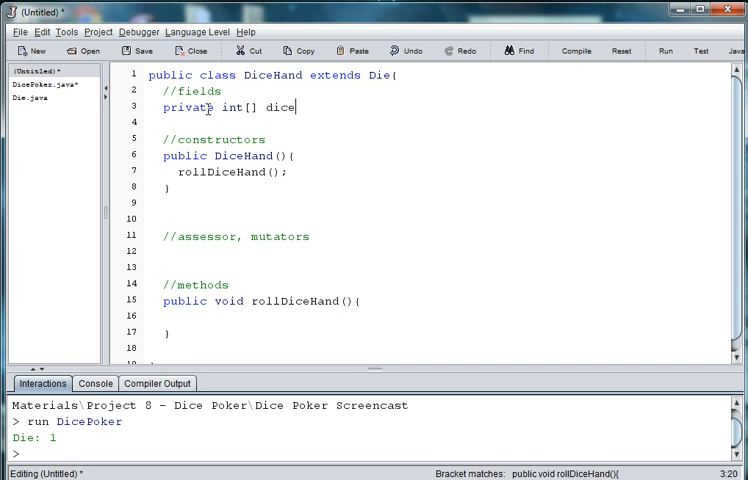
pyautogui.write('Hand')
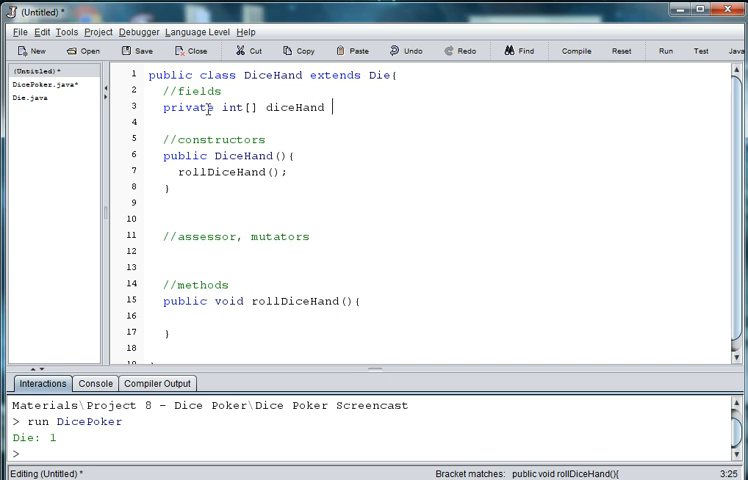
pyautogui.write('= new')
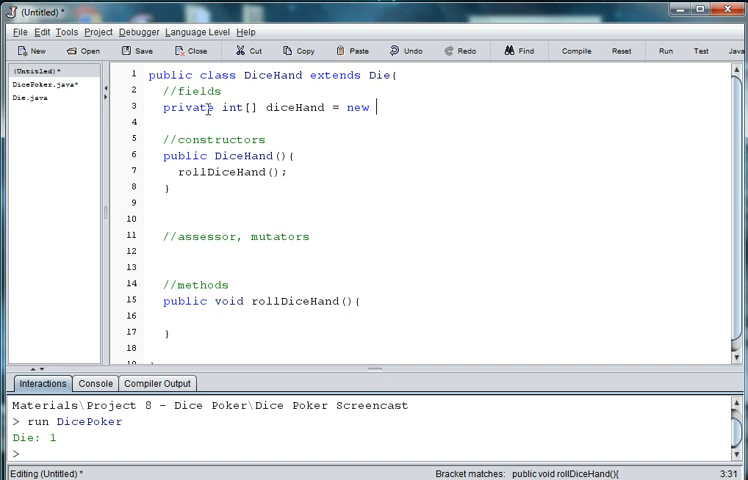
pyautogui.write('int[')
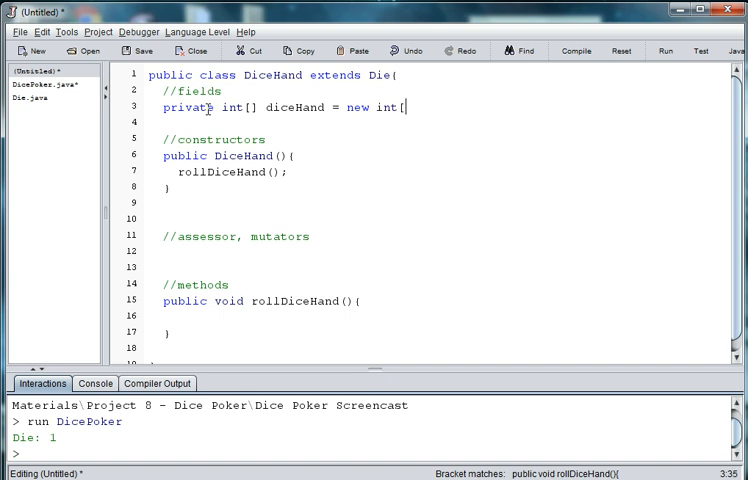
pyautogui.write('5];')
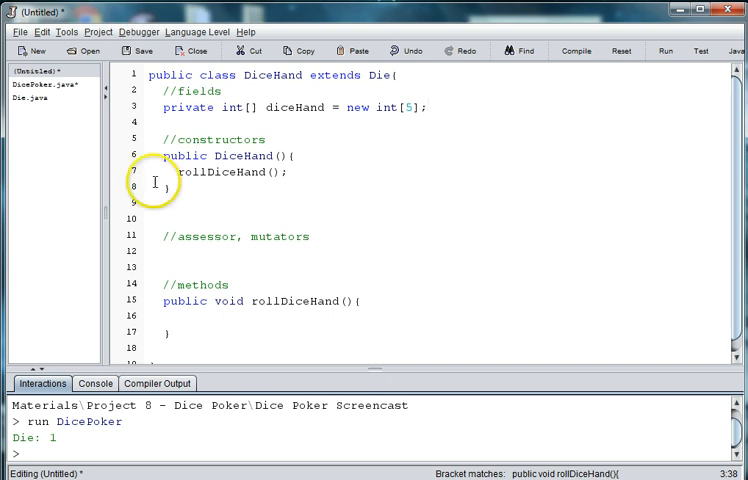
# Write a for loop in rollDiceHand running x from 0 to diceHand.length.
pyautogui.click(207, 318)
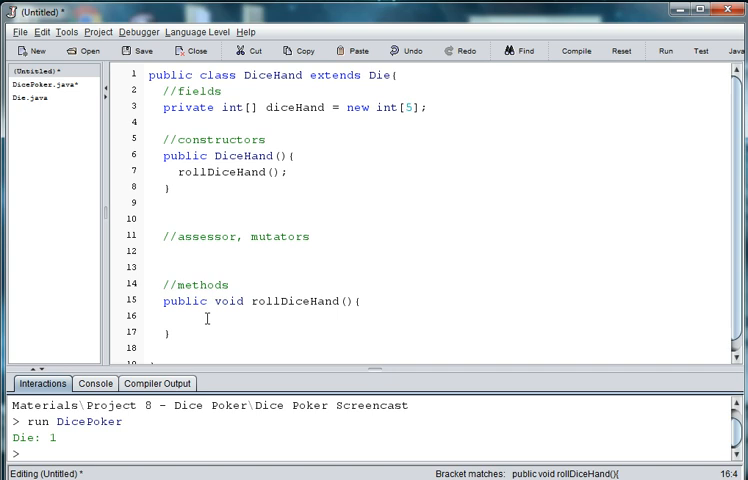
pyautogui.write('for(int')
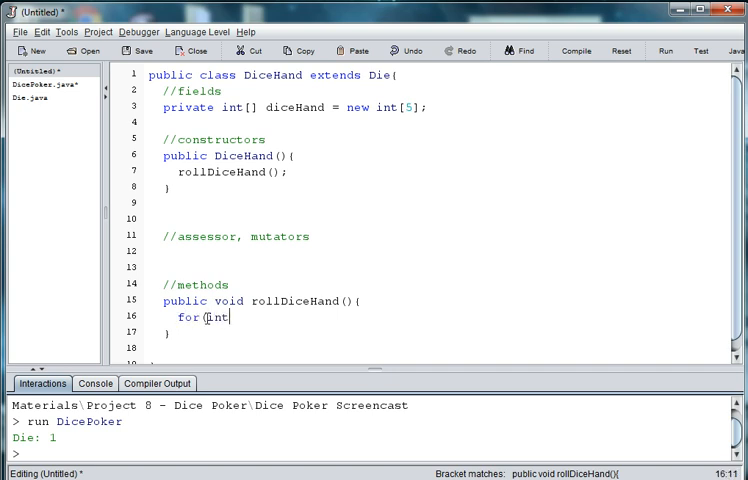
pyautogui.write('x = o')
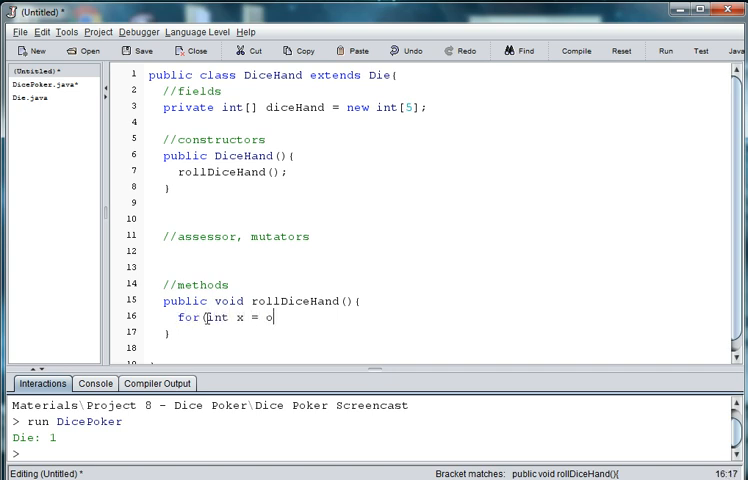
pyautogui.write('0; x < di')
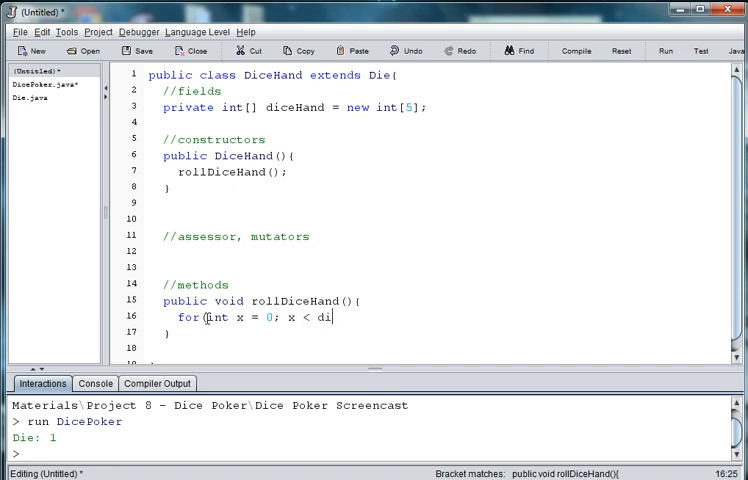
pyautogui.write('ce')
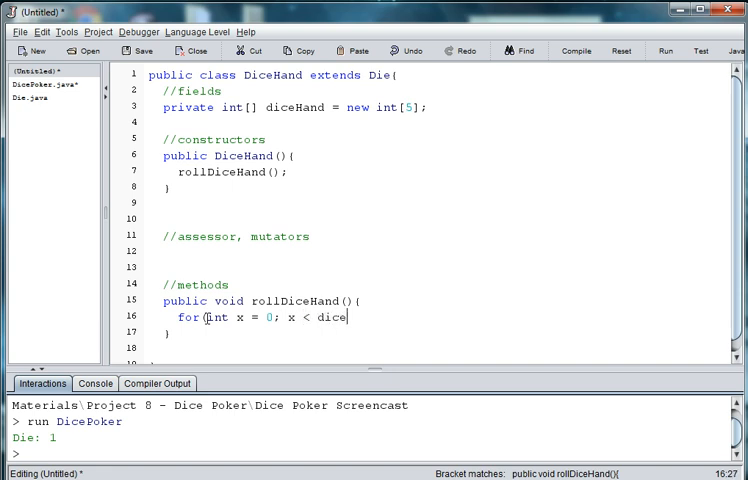
pyautogui.write('Hand.')
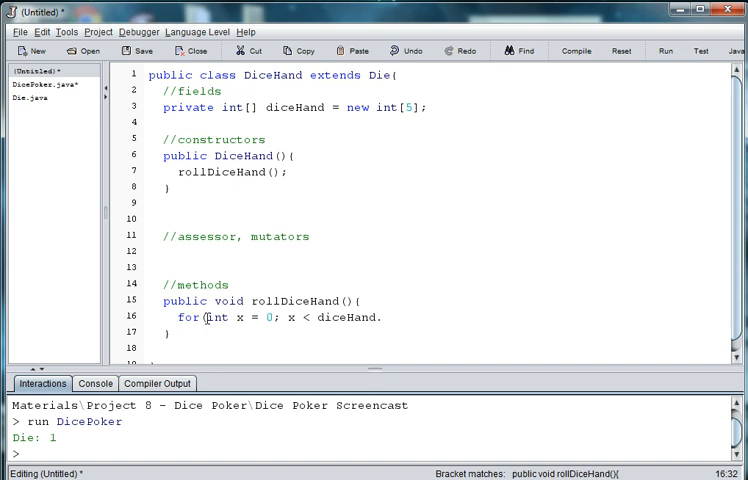
pyautogui.write('leg')
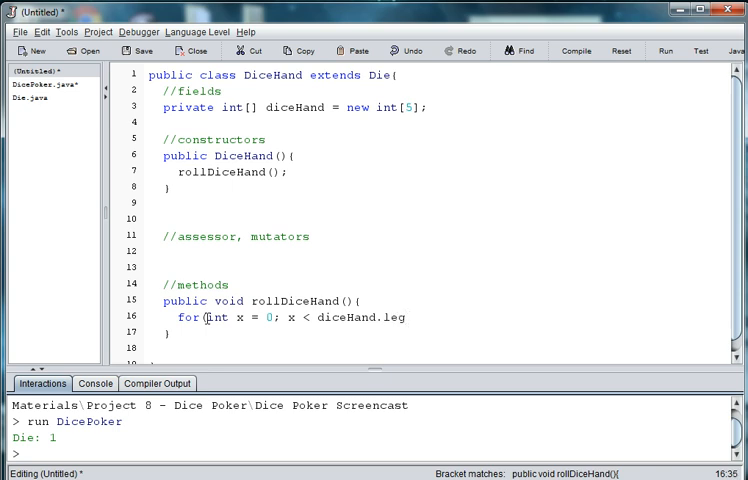
pyautogui.write('th;')
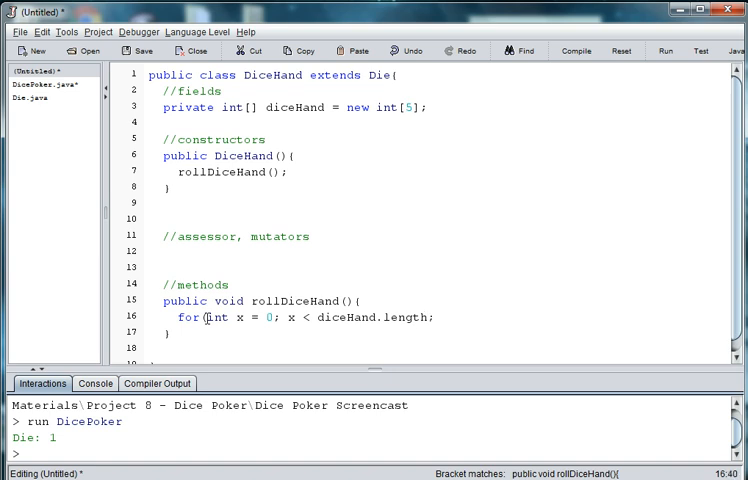
pyautogui.write('x++){')
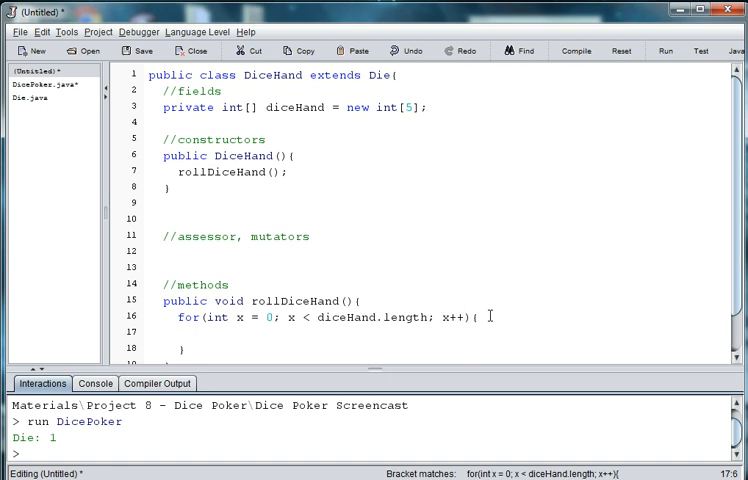
# In the loop body, call super.rollDie() and store super.getFaceValue() in diceHand[x].
pyautogui.write('super')
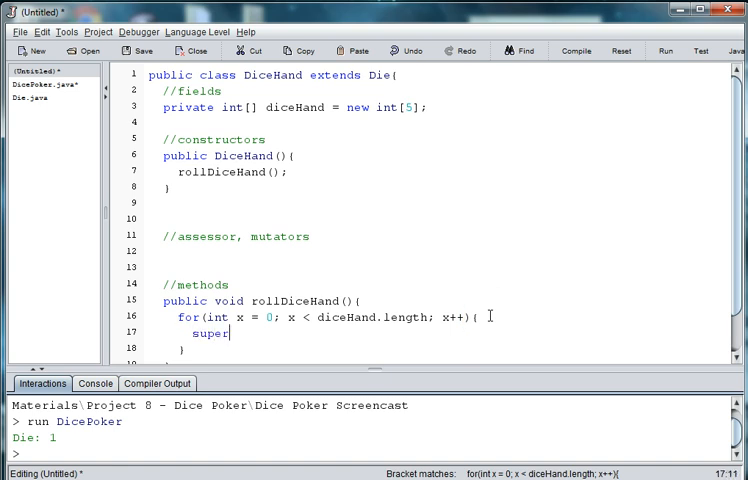
pyautogui.write('.')
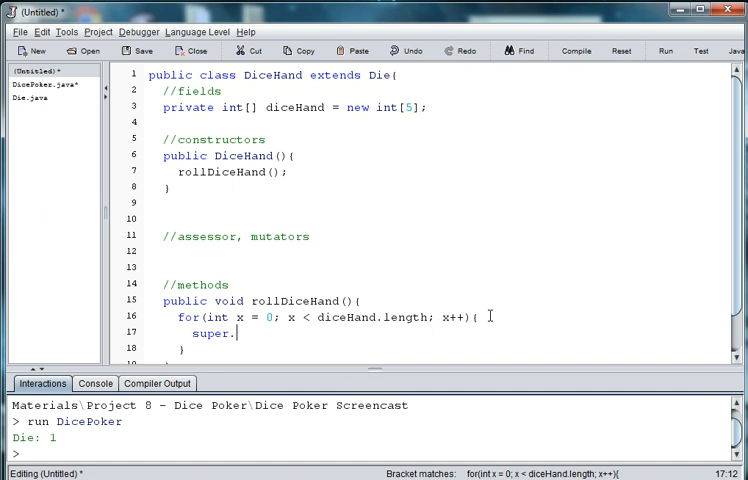
pyautogui.write('roo')
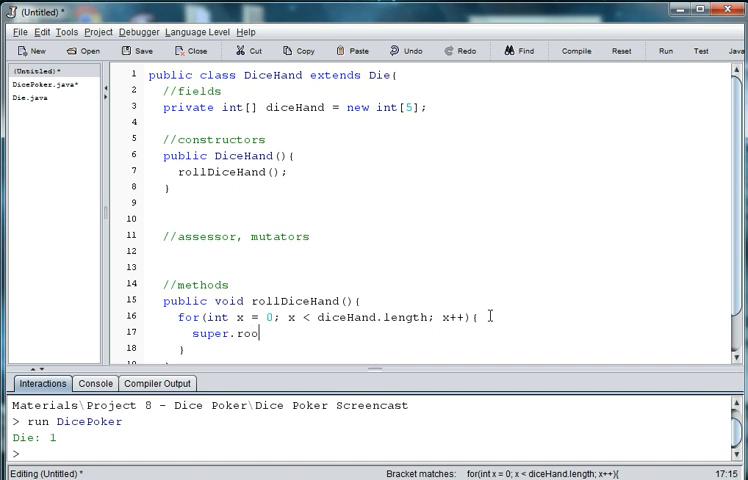
pyautogui.write('llDic')
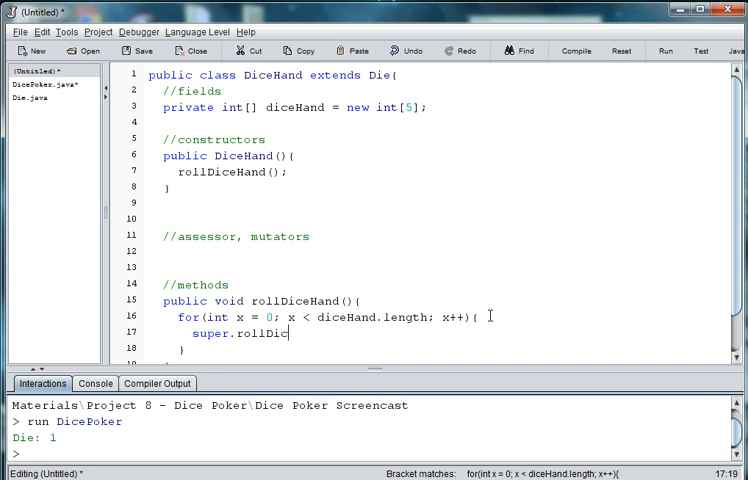
pyautogui.write('e()')
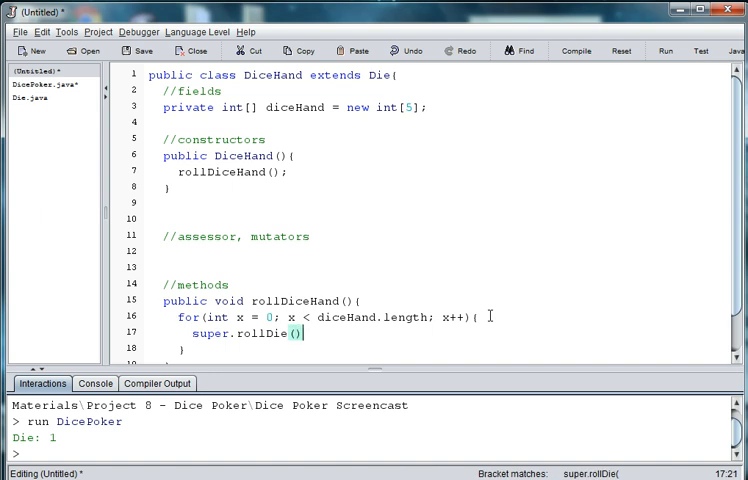
pyautogui.write(';')
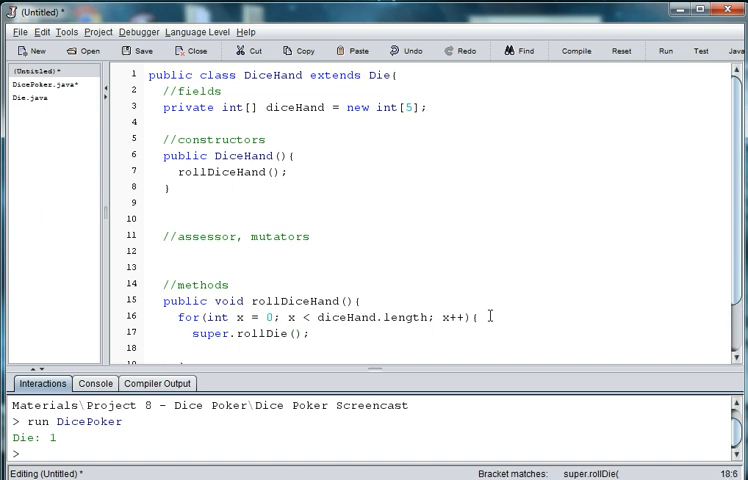
pyautogui.write('diceHand[x] = super')
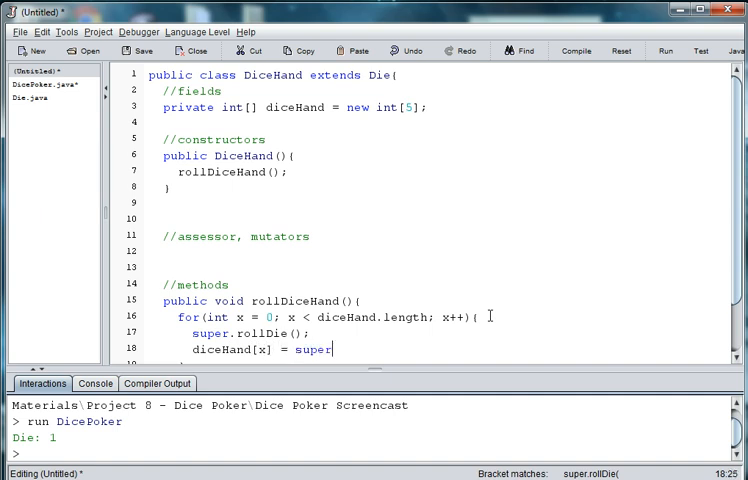
pyautogui.write('.getF')
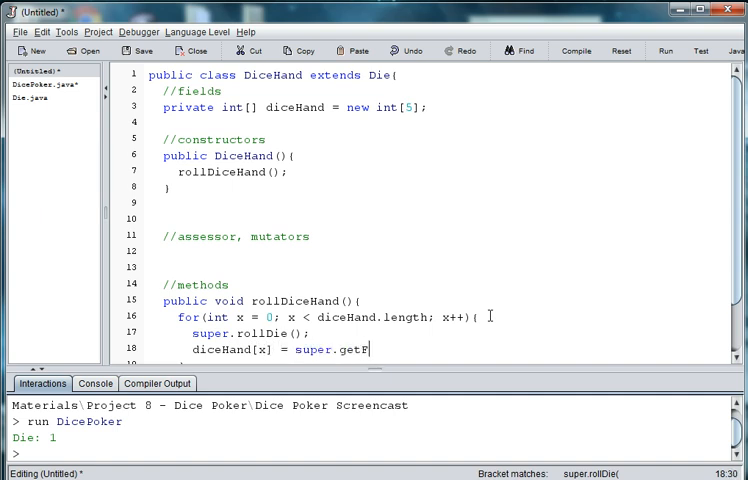
pyautogui.write('aceValue(')
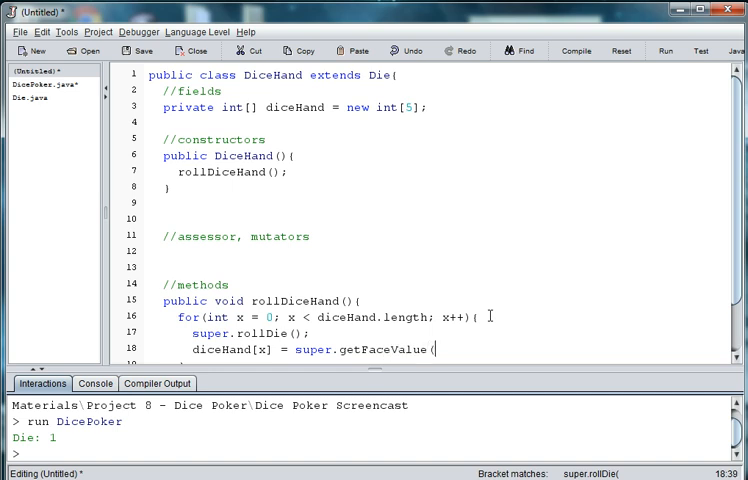
pyautogui.write(');')
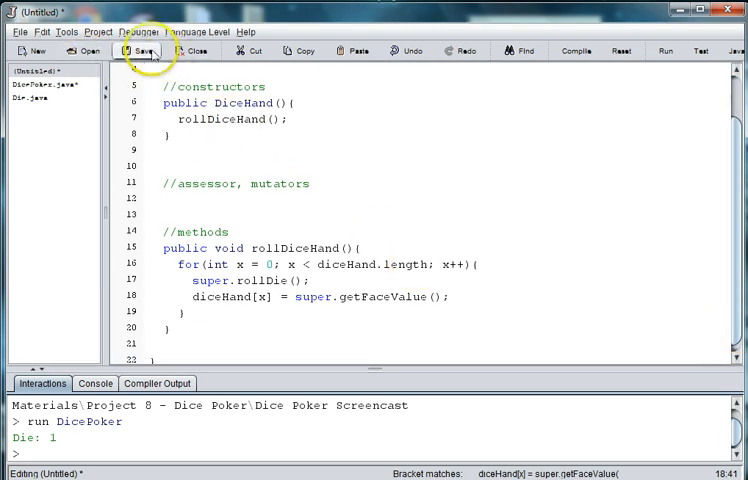
# Save the class as DiceHand.java and dismiss the browser reminder alert.
pyautogui.click(147, 50)
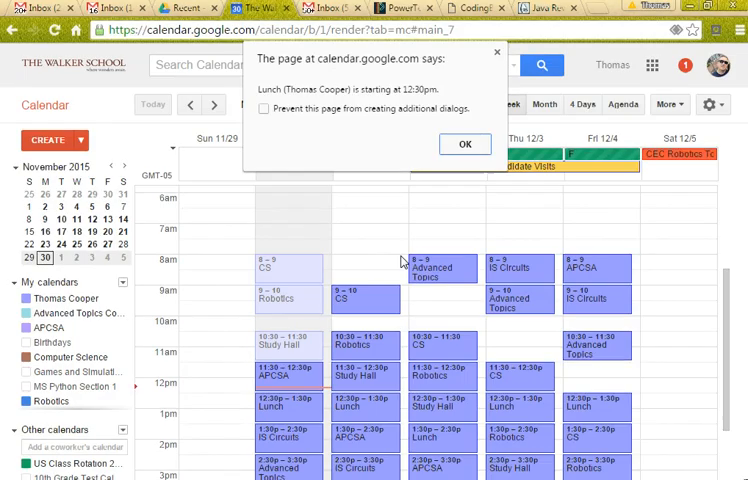
pyautogui.click(464, 144)
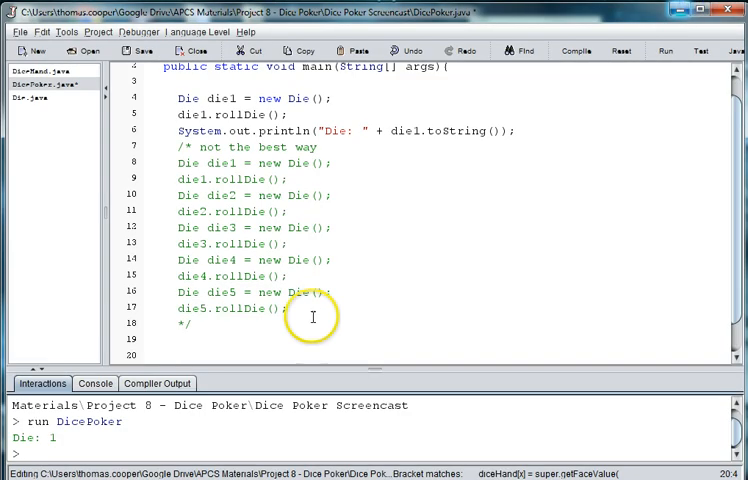
pyautogui.moveTo(297, 348)
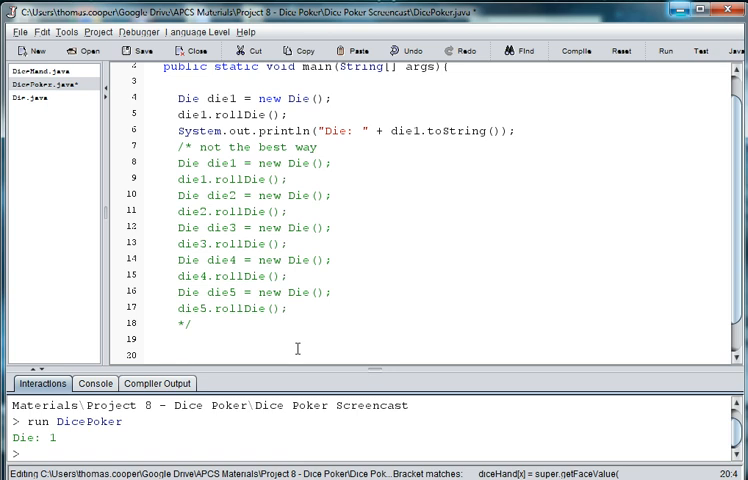
# Declare DiceHand hand1 = new DiceHand(); in DicePoker's main.
pyautogui.write('Dicc')
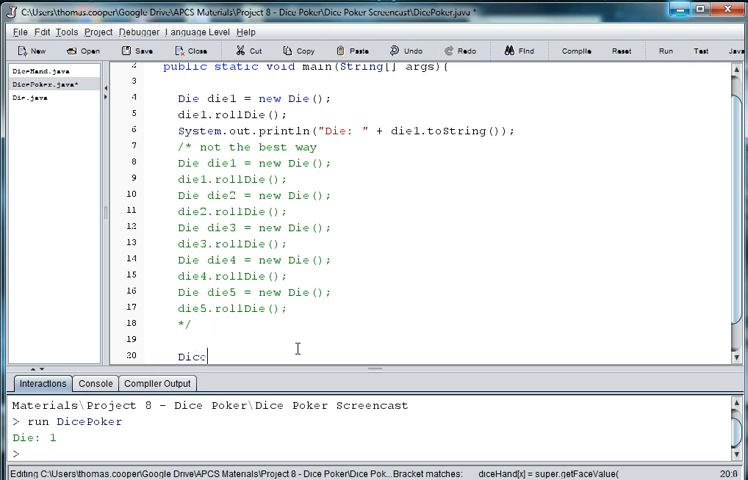
pyautogui.write('eHand')
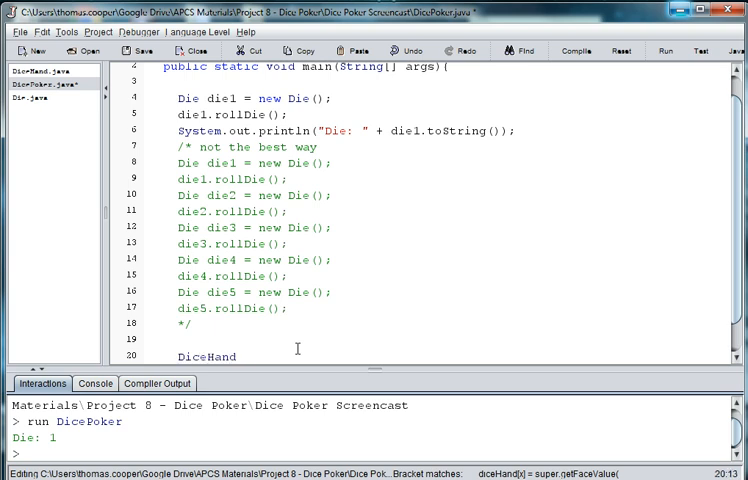
pyautogui.write('hand')
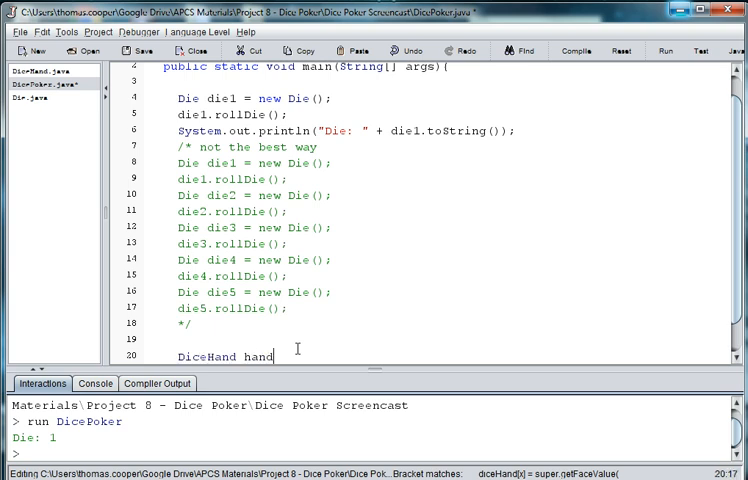
pyautogui.write('1 = new')
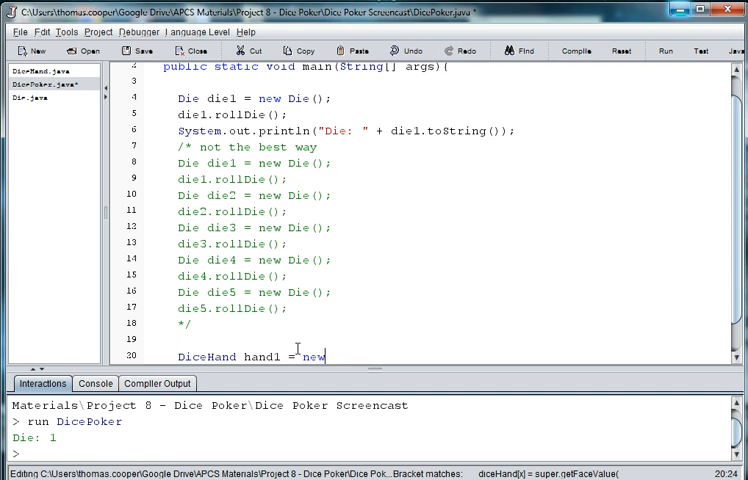
pyautogui.write('DiceHan')
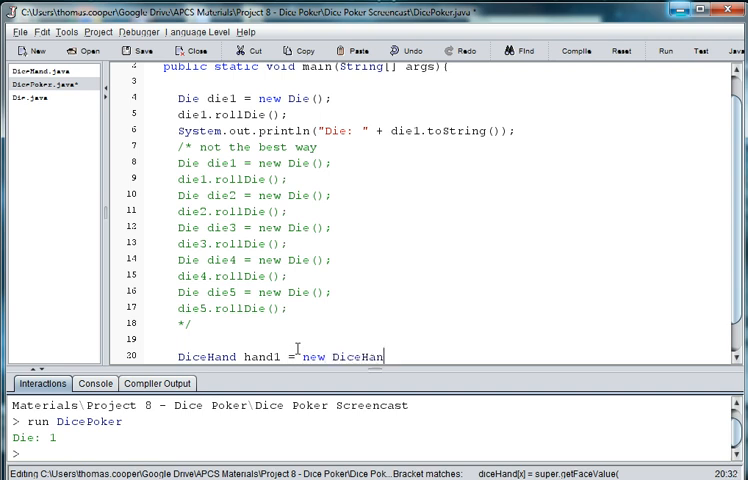
pyautogui.write('();')
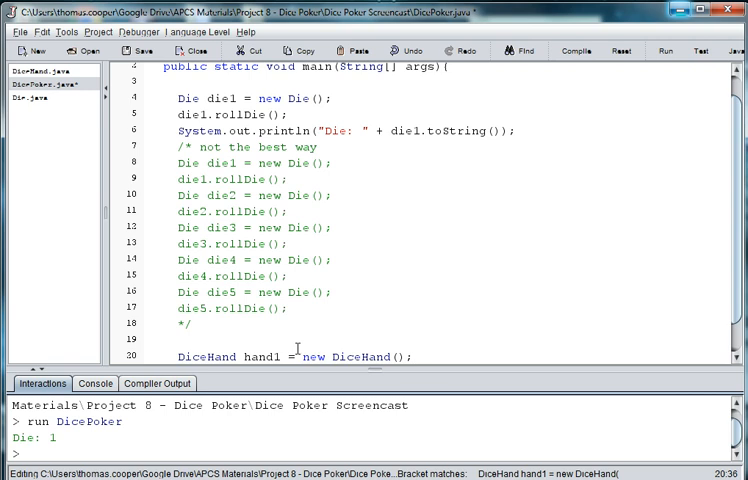
# Begin a System.out.println statement printing hand1.rollDiceHand().
pyautogui.scroll(-3)
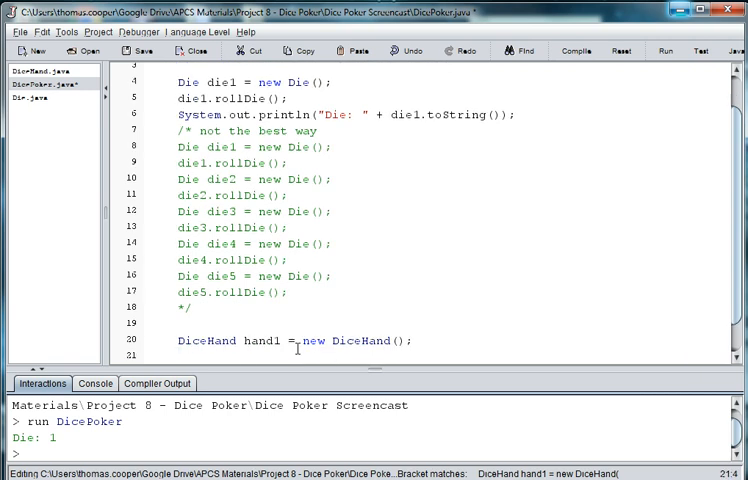
pyautogui.write('dic')
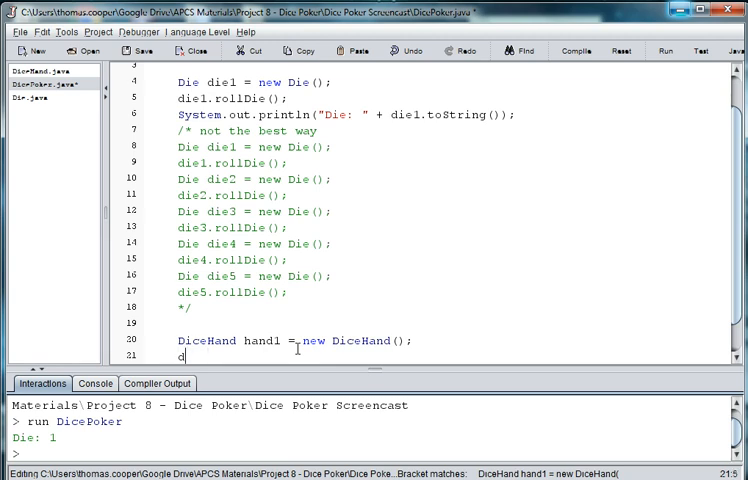
pyautogui.write('and')
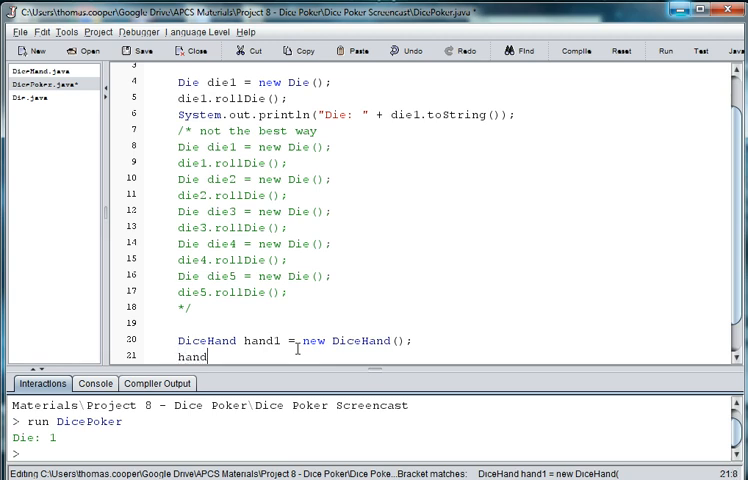
pyautogui.write('1.rollDiceHand();')
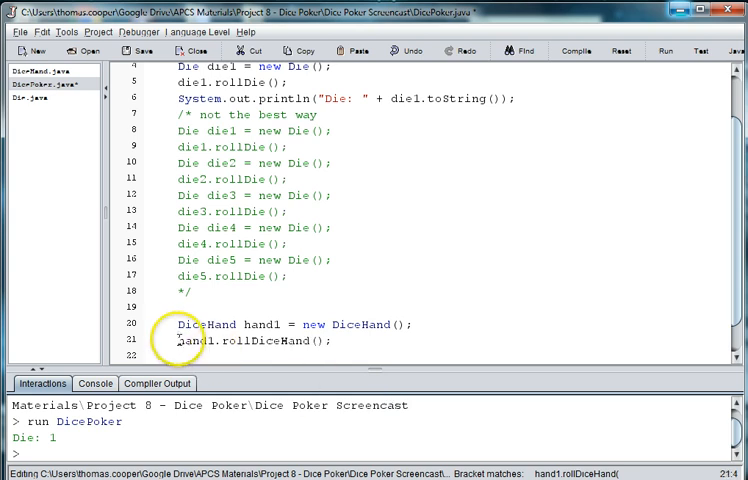
pyautogui.write('System.out.println(')
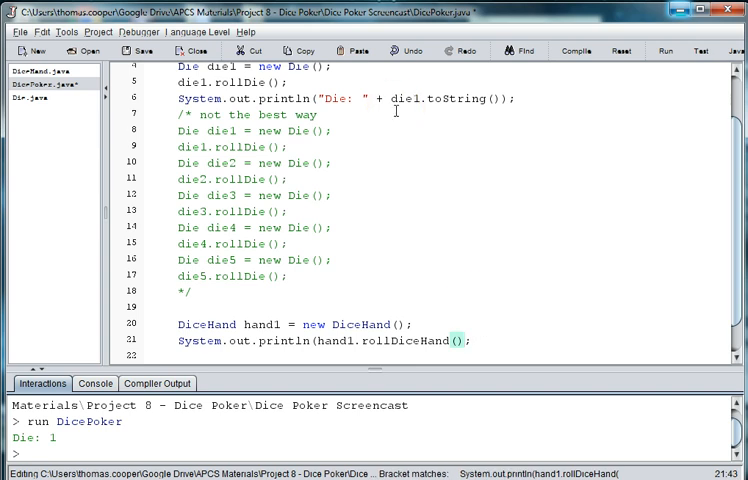
# Compile with save-all; DrJava reports 'void' type not allowed on DicePoker line 21.
pyautogui.click(577, 52)
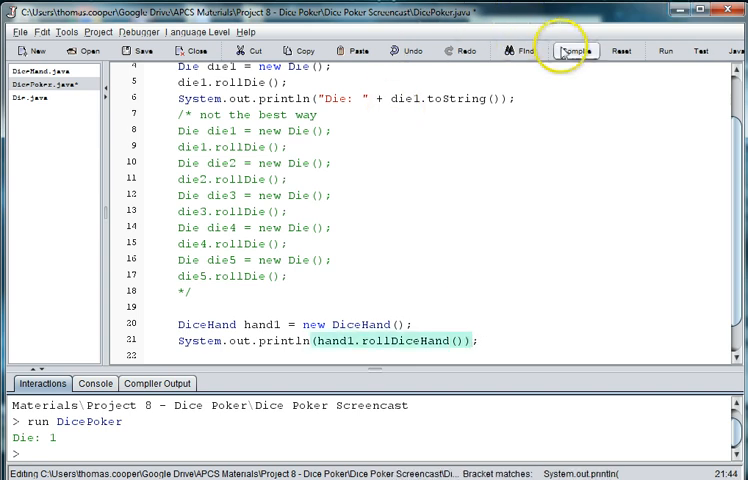
pyautogui.click(576, 51)
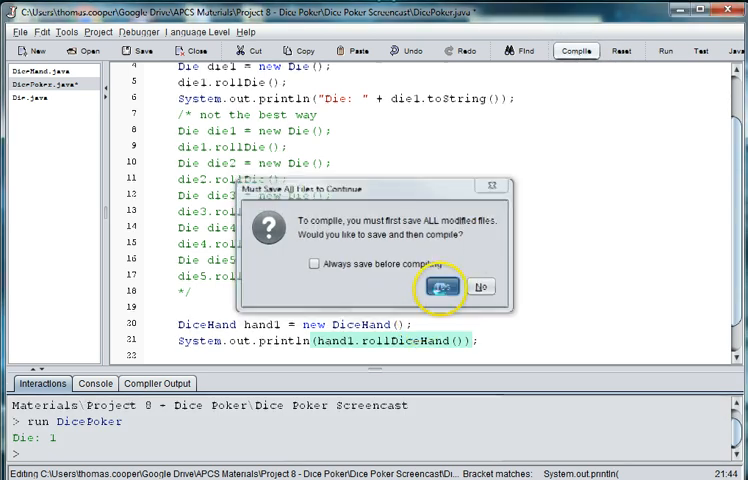
pyautogui.click(437, 287)
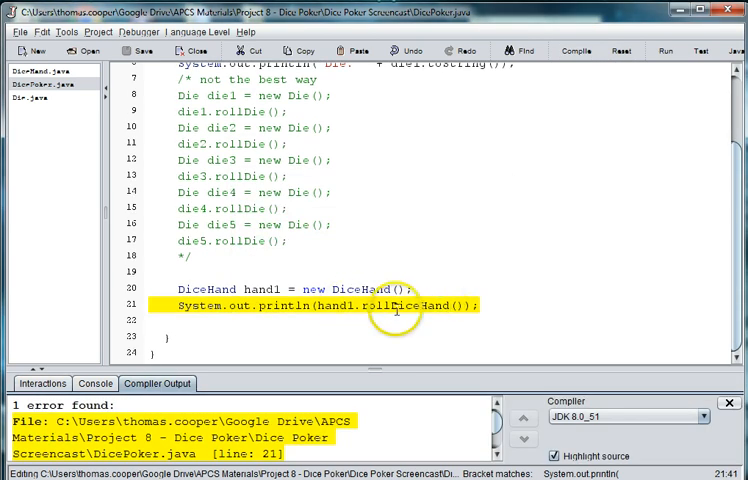
pyautogui.moveTo(457, 432)
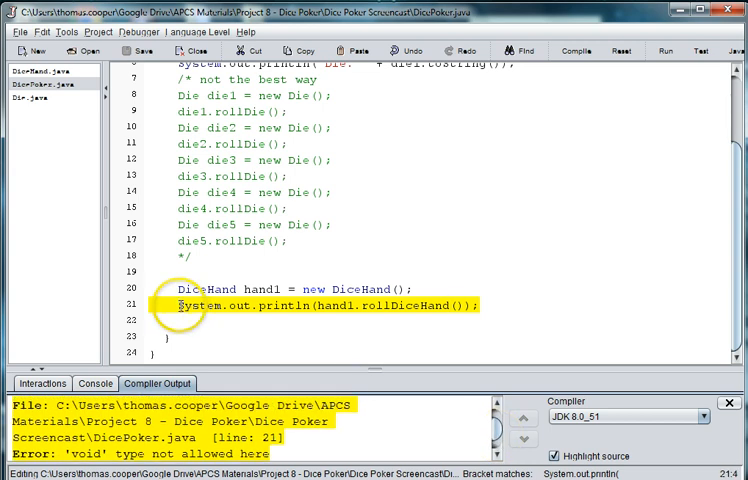
# In DiceHand.java, try and undo a String result in rollDiceHand, adding a blank line below.
pyautogui.click(28, 99)
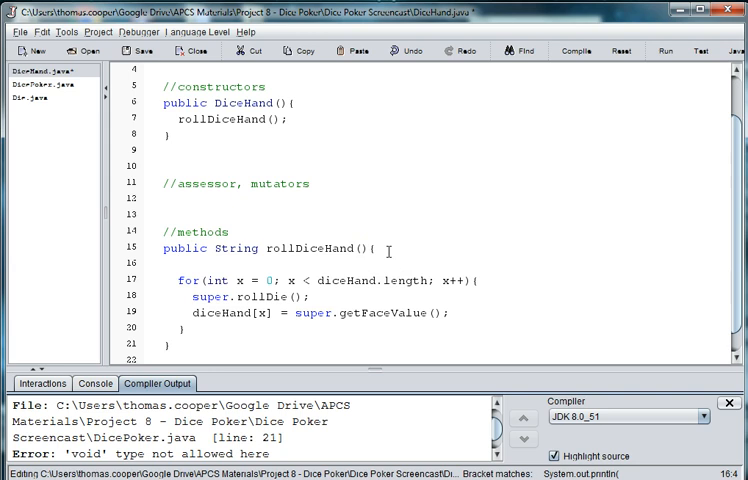
pyautogui.write('String')
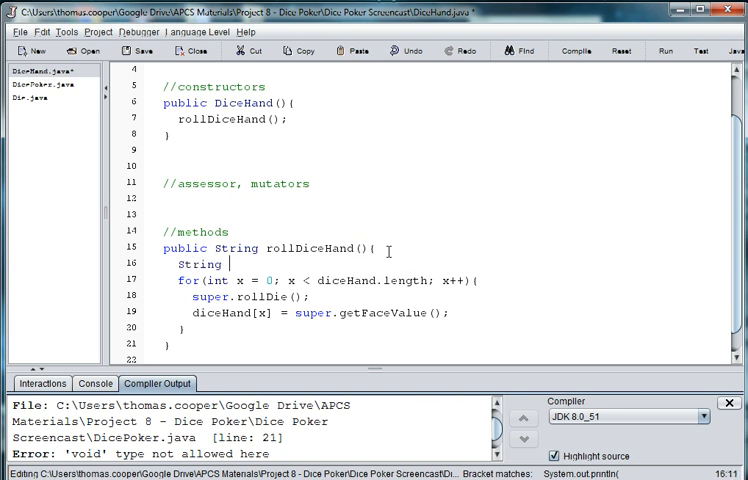
pyautogui.write('result =')
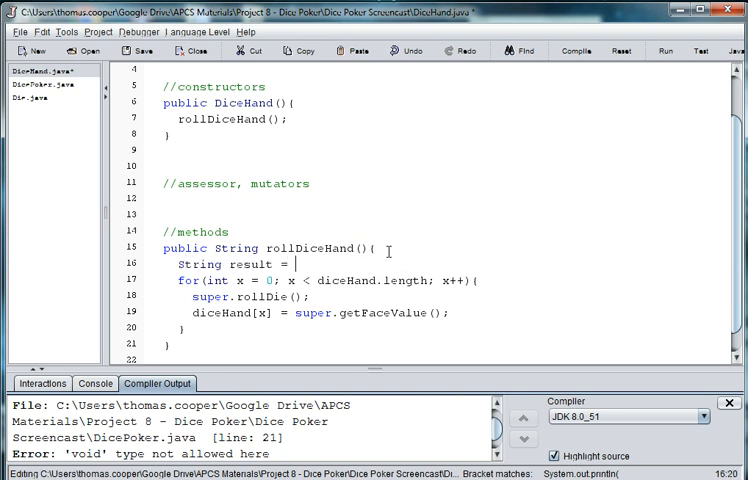
pyautogui.write('"";')
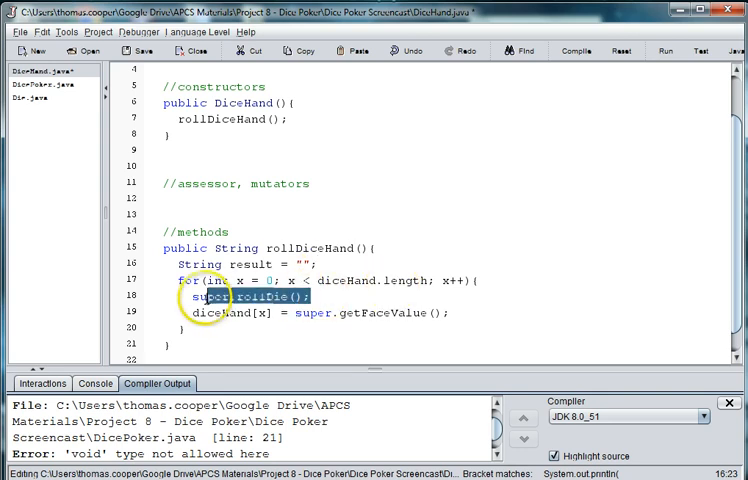
pyautogui.click(327, 298)
pyautogui.write('void')
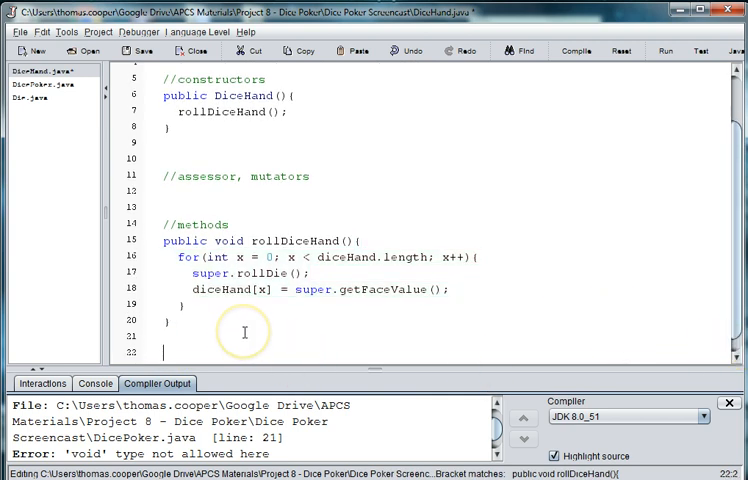
# Declare the printDiceHand method and initialize a String result variable.
pyautogui.write('pr')
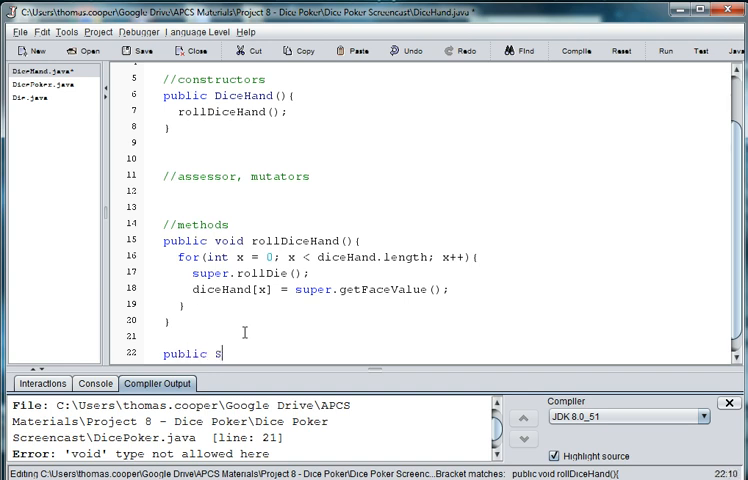
pyautogui.write('tring get')
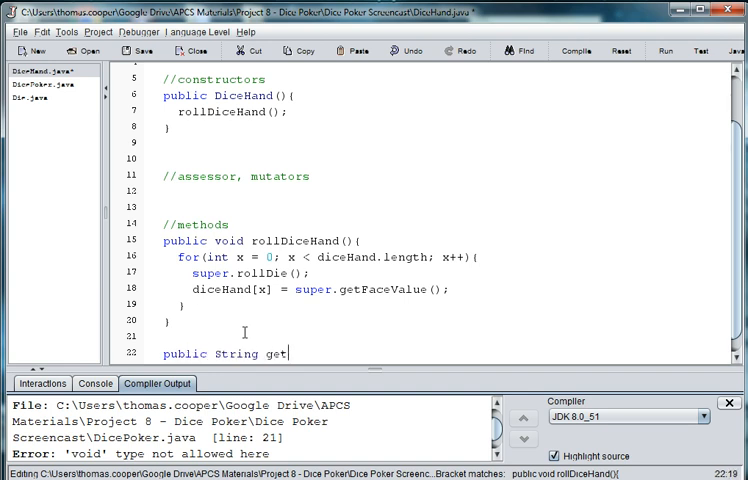
pyautogui.write('DiceHand(){')
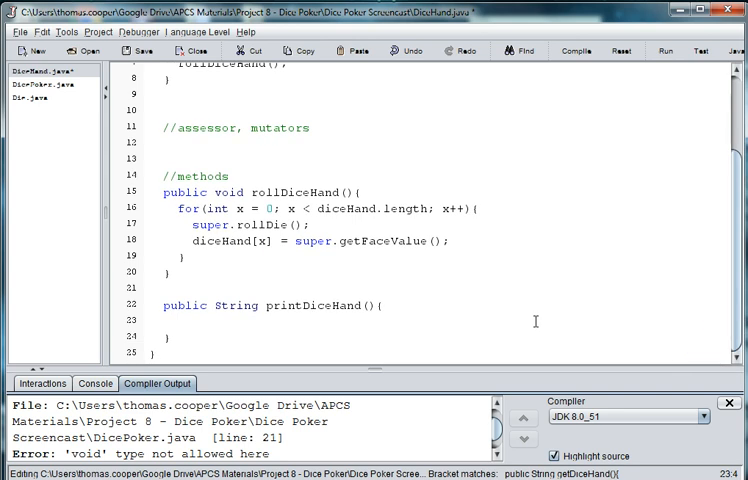
pyautogui.write('String')
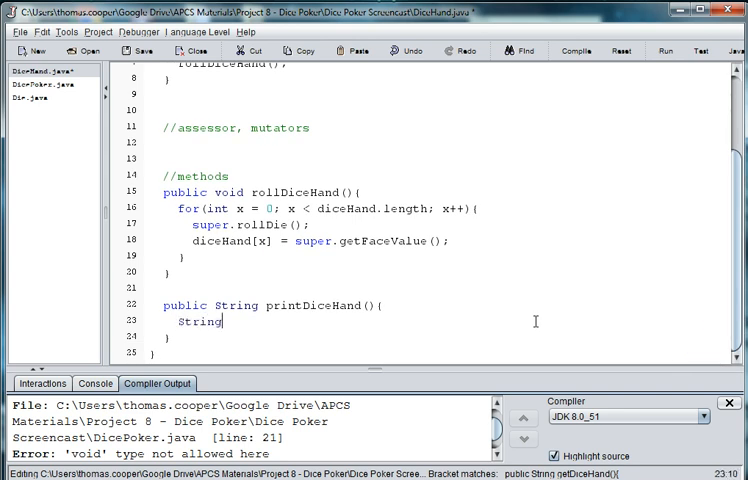
pyautogui.write('result = "";')
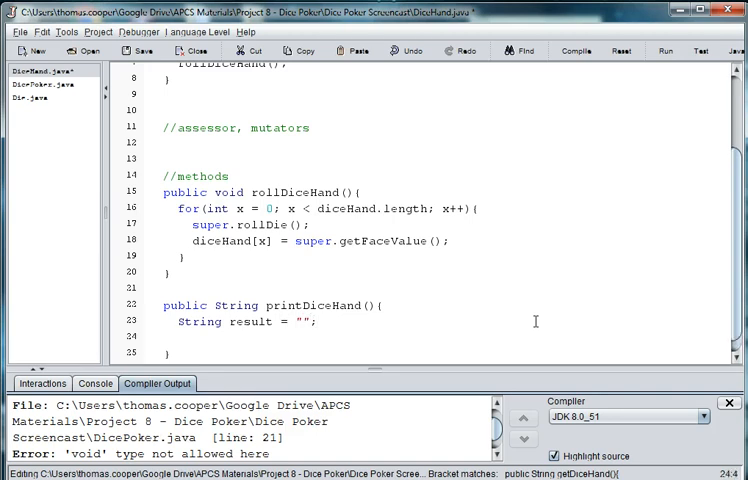
# Add a for loop with x from 0 while x < diceHand.length.
pyautogui.write('f')
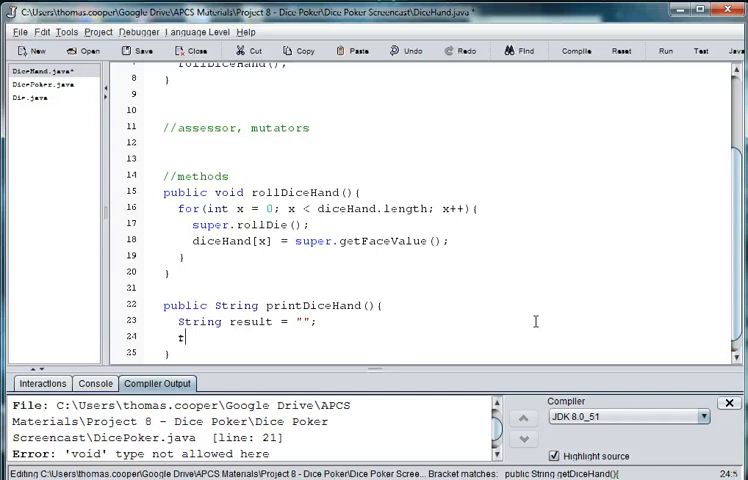
pyautogui.write('or(int x')
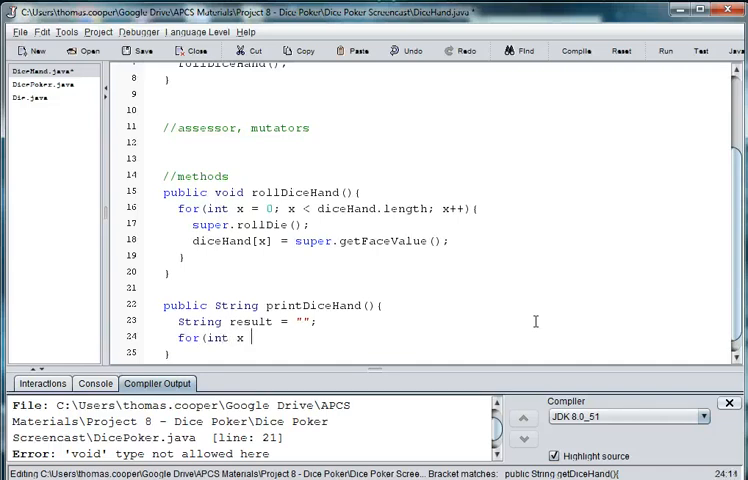
pyautogui.write('=')
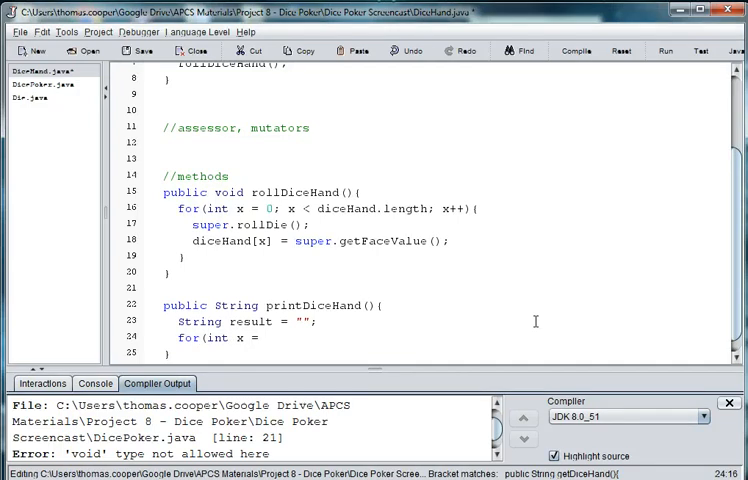
pyautogui.click(262, 337)
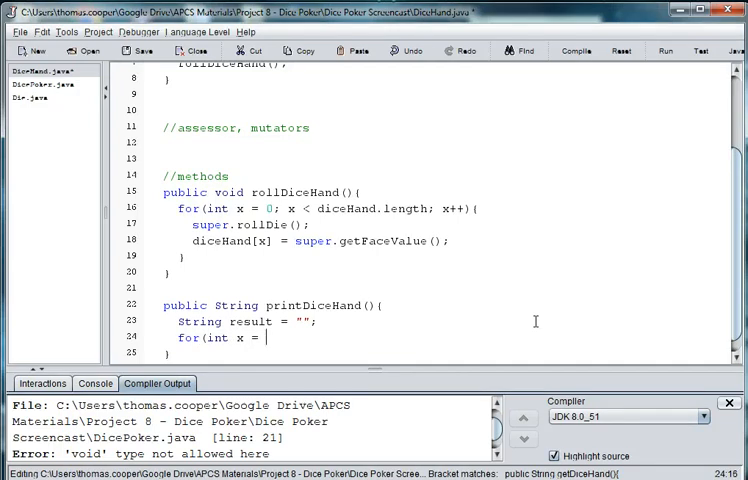
pyautogui.write('0;')
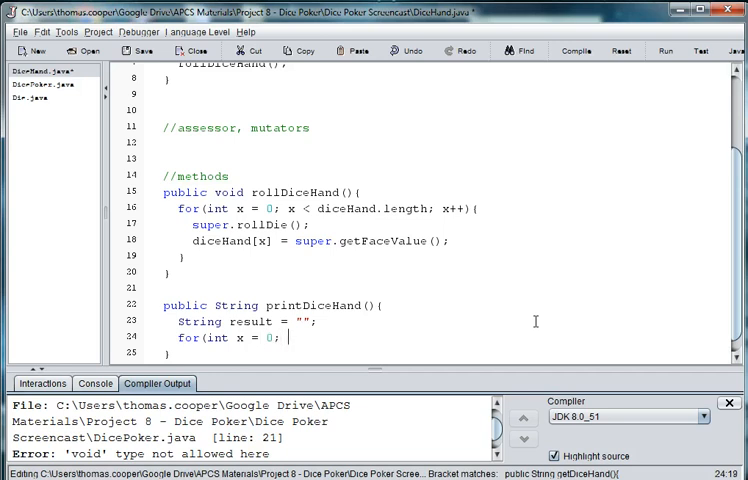
pyautogui.write('x < d')
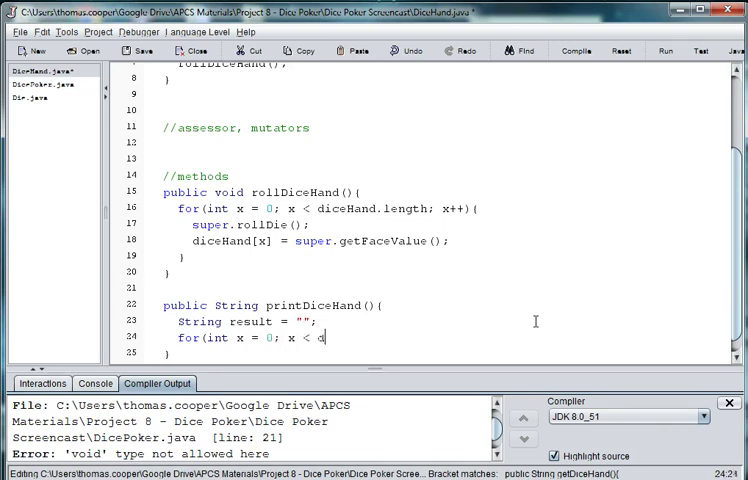
pyautogui.write('iceHand.le')
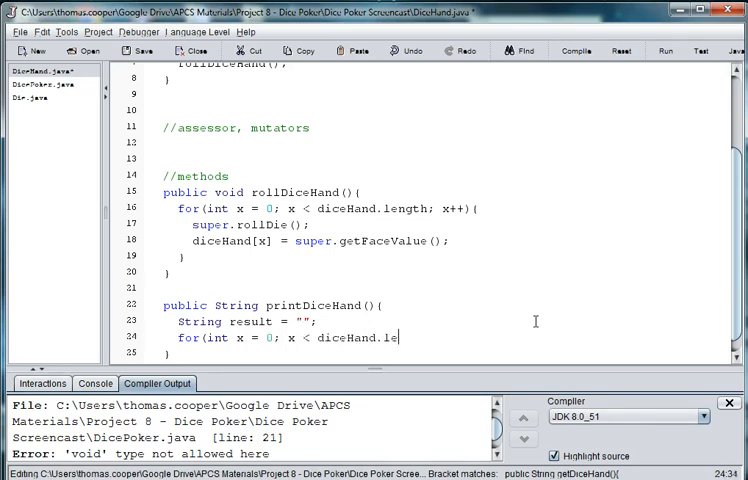
pyautogui.write('ngth; x++){')
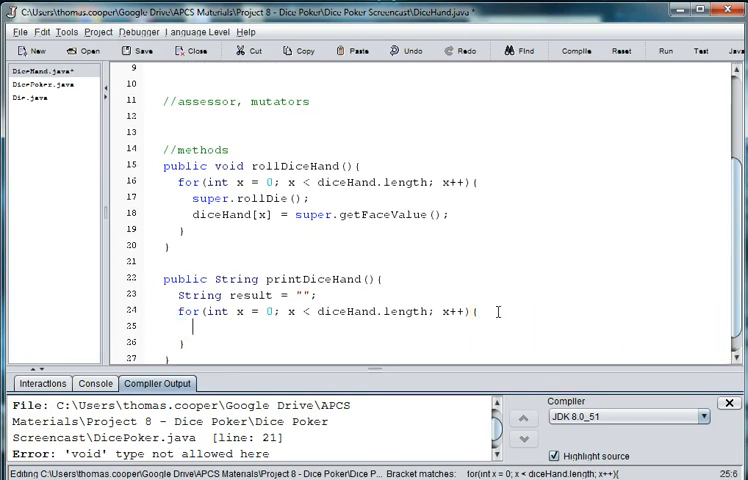
# Append diceHand[x] to result in the loop, then add return result;.
pyautogui.write('result =')
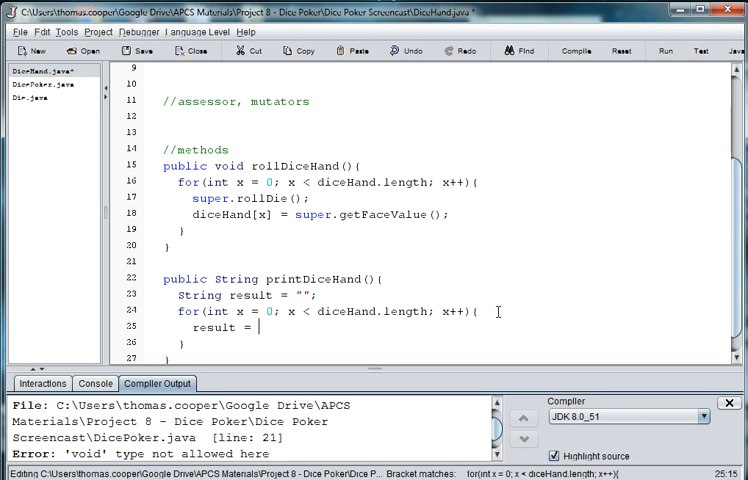
pyautogui.write('+=')
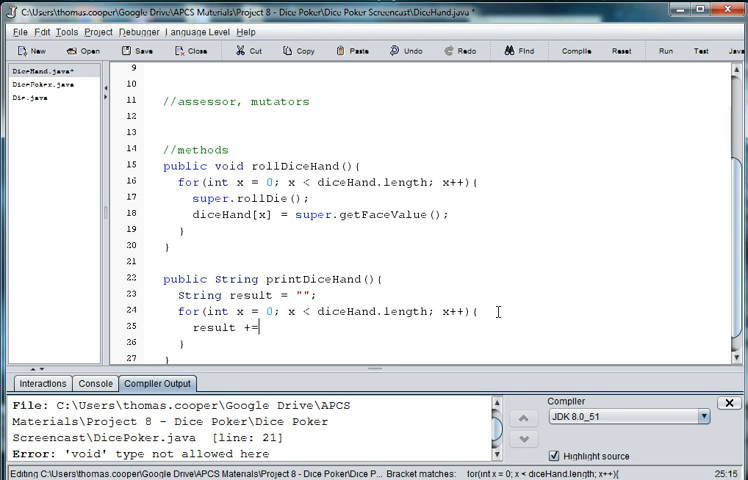
pyautogui.write('dice')
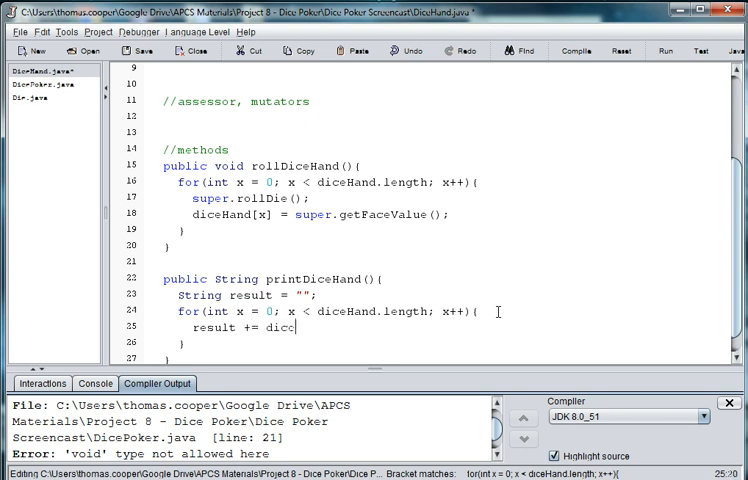
pyautogui.write('eHand')
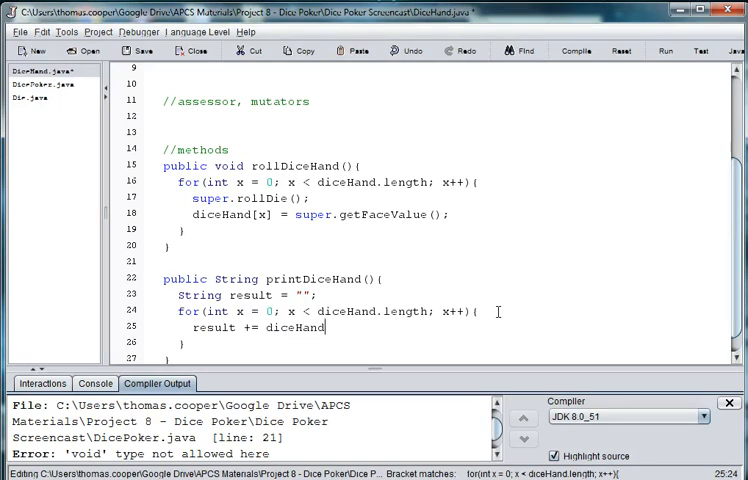
pyautogui.write('[')
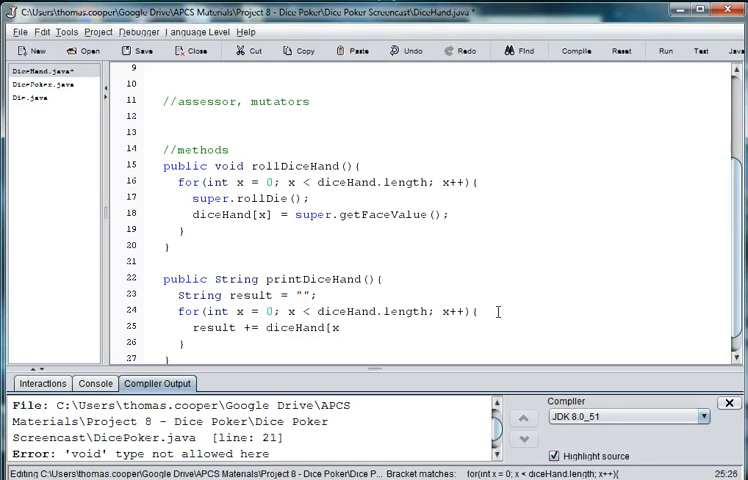
pyautogui.write('x];')
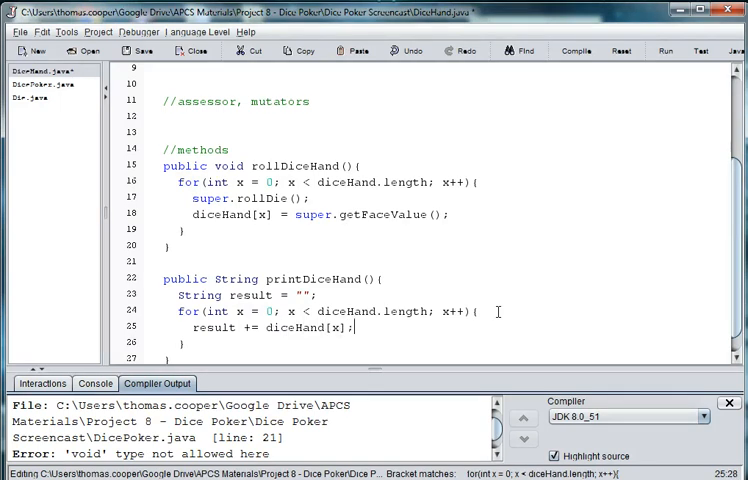
pyautogui.scroll(-3)
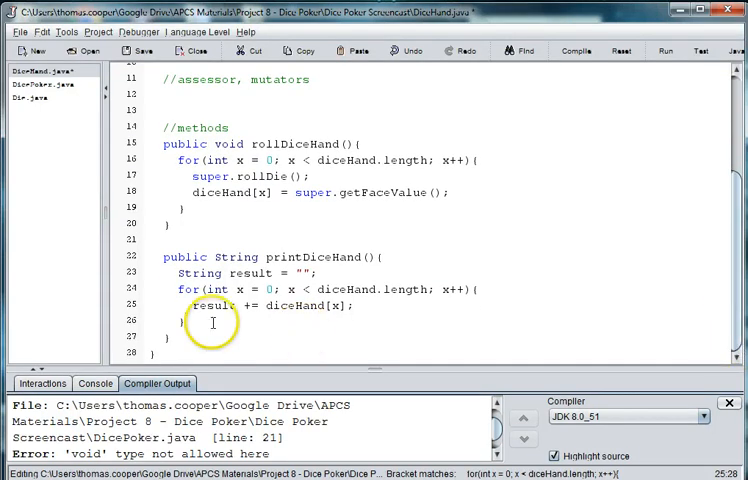
pyautogui.write('r')
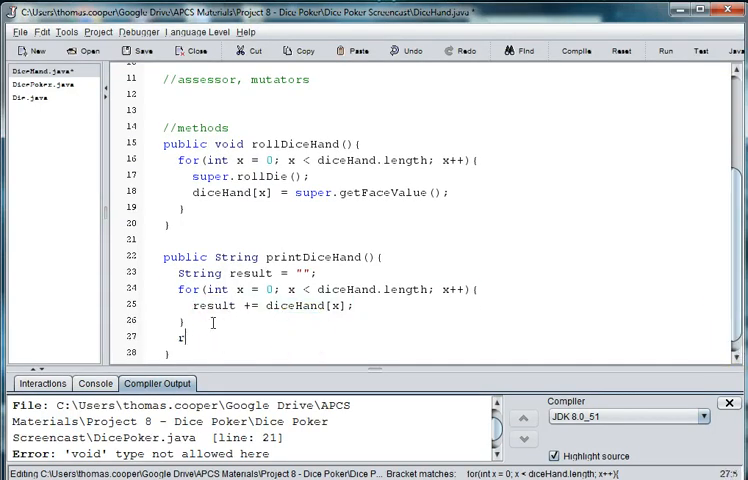
pyautogui.write('eturn resu')
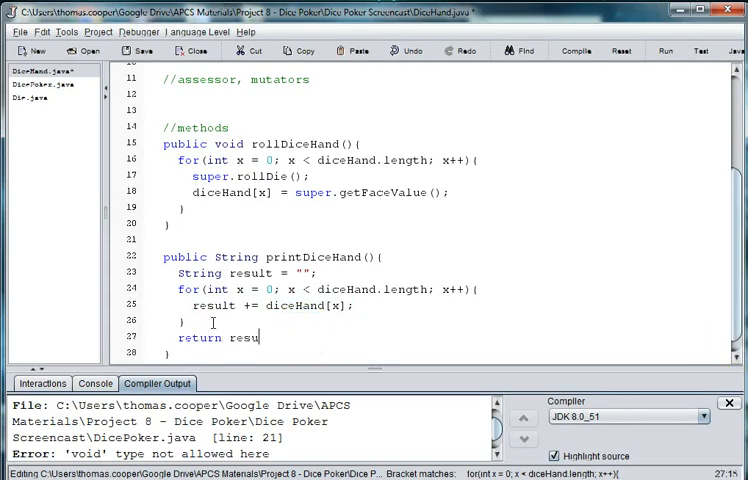
pyautogui.write('lt;')
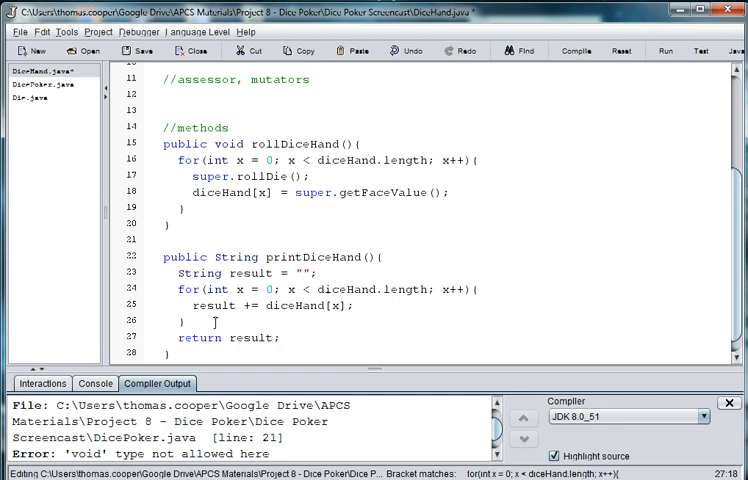
# Append a "\t" tab after each diceHand[x] value in the loop.
pyautogui.doubleClick(252, 273)
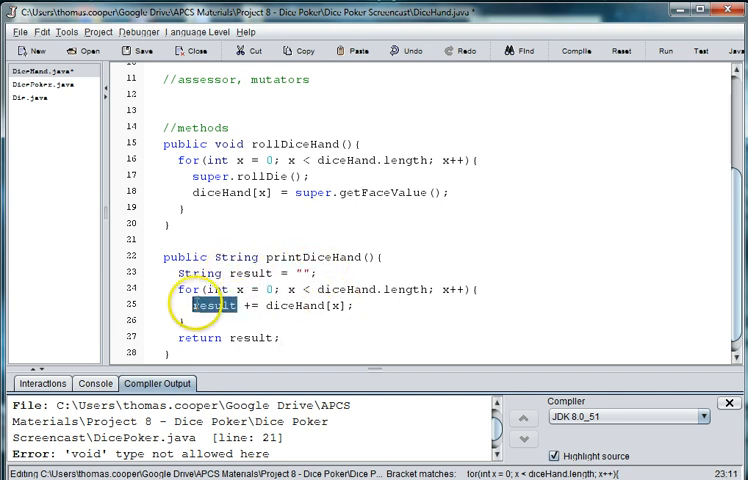
pyautogui.moveTo(265, 305)
pyautogui.write(' + ')
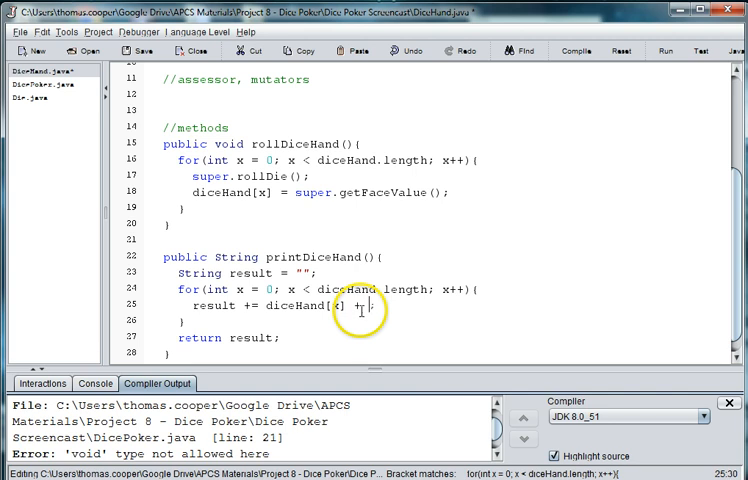
pyautogui.write('\\t')
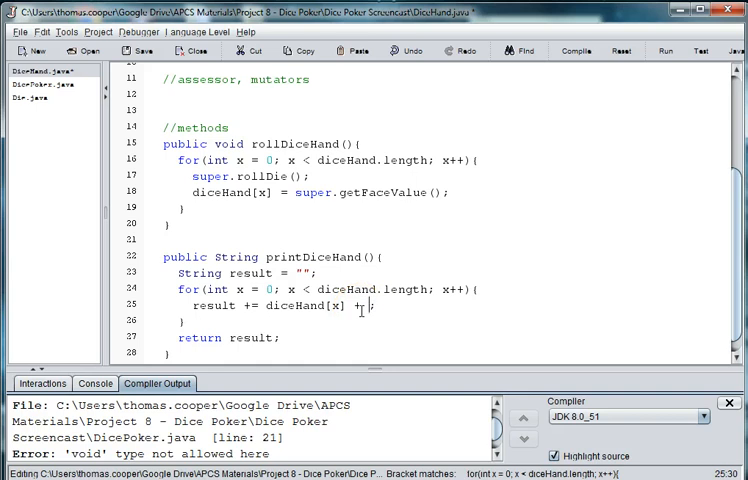
pyautogui.write('"\\')
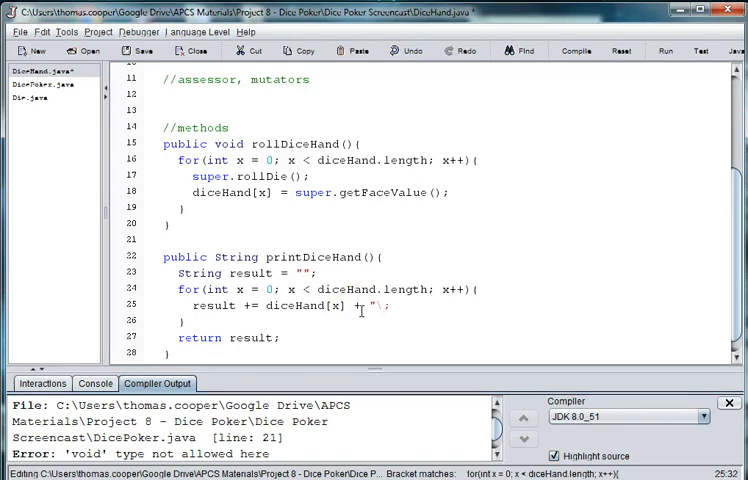
pyautogui.write('t')
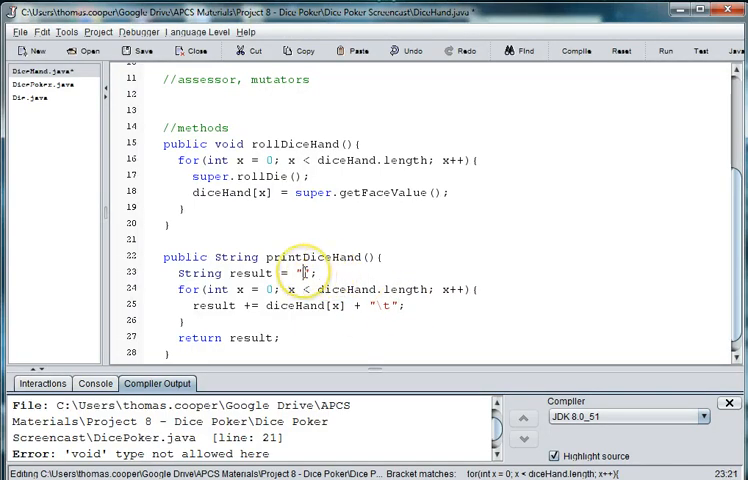
# Start result with "DiceHand: " instead of the empty string.
pyautogui.write('Dice')
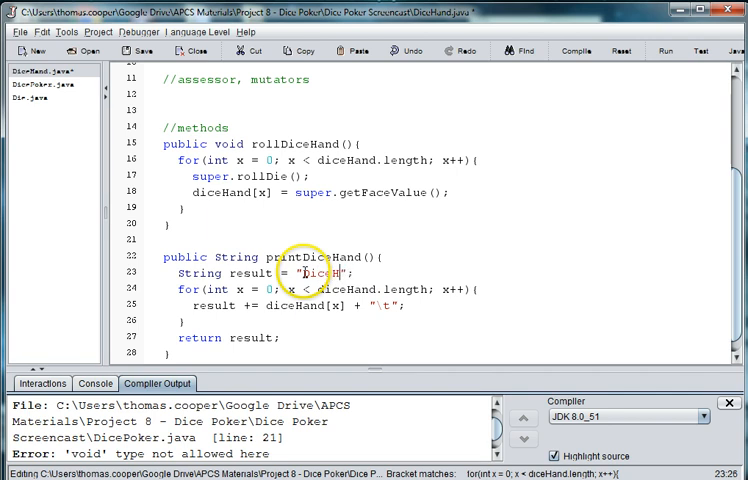
pyautogui.write('Hand:')
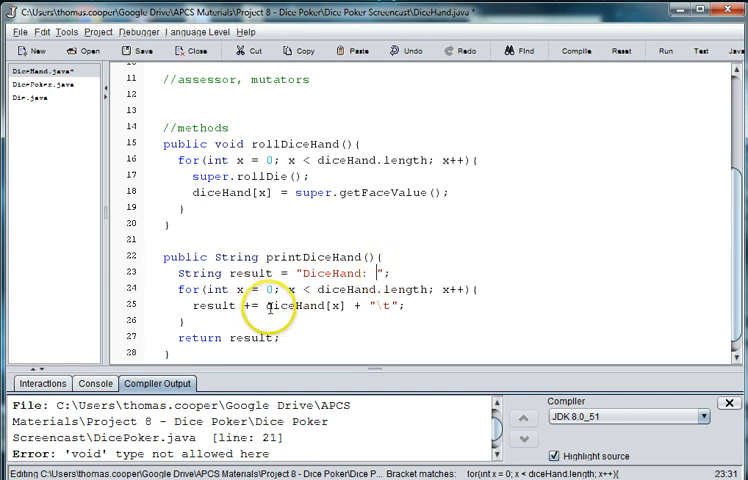
pyautogui.doubleClick(200, 305)
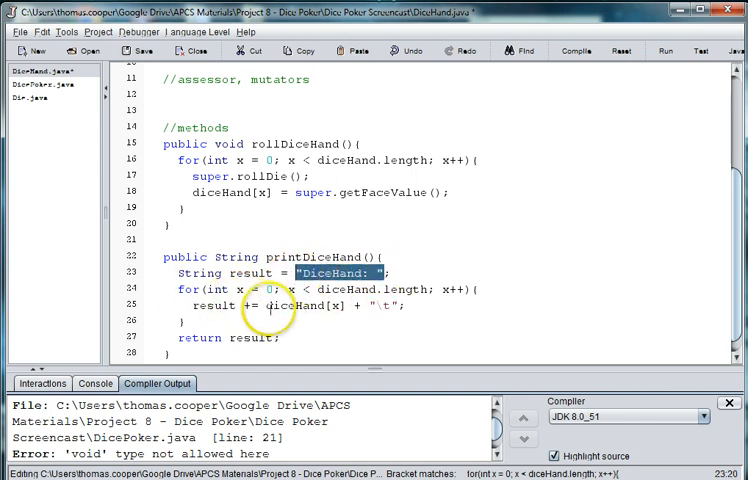
pyautogui.doubleClick(295, 305)
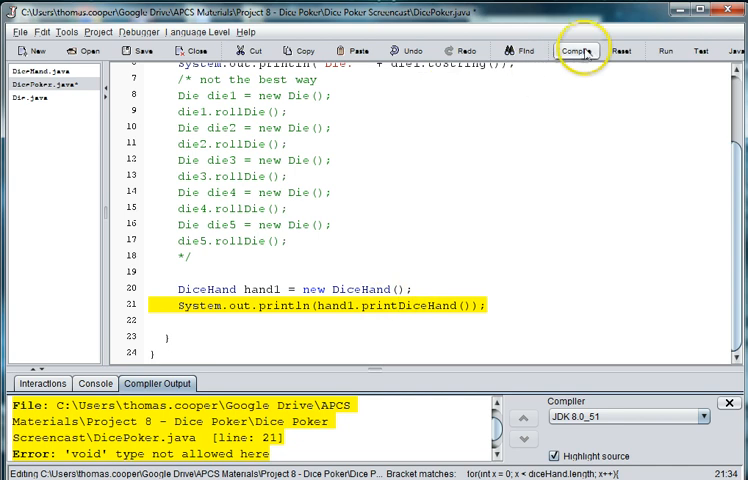
# Compile and run DicePoker, printing a tab-separated DiceHand line like 3 5 5 6 3.
pyautogui.click(580, 52)
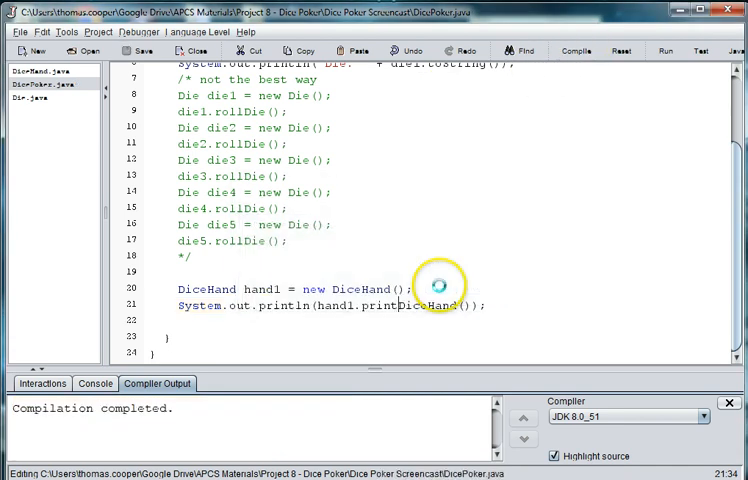
pyautogui.click(661, 46)
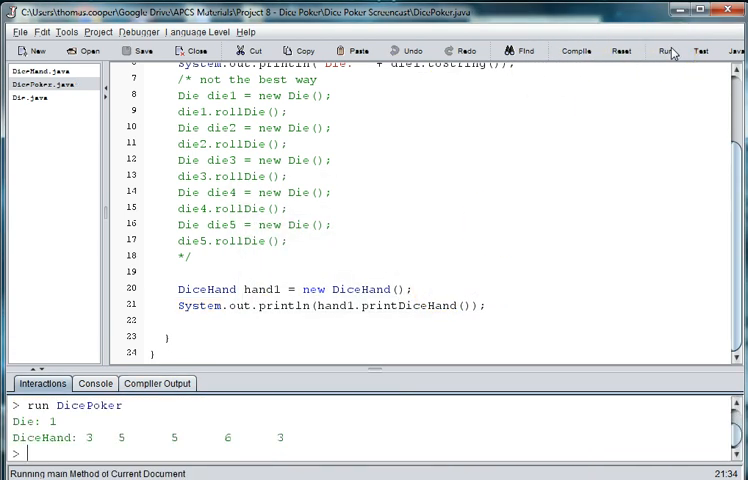